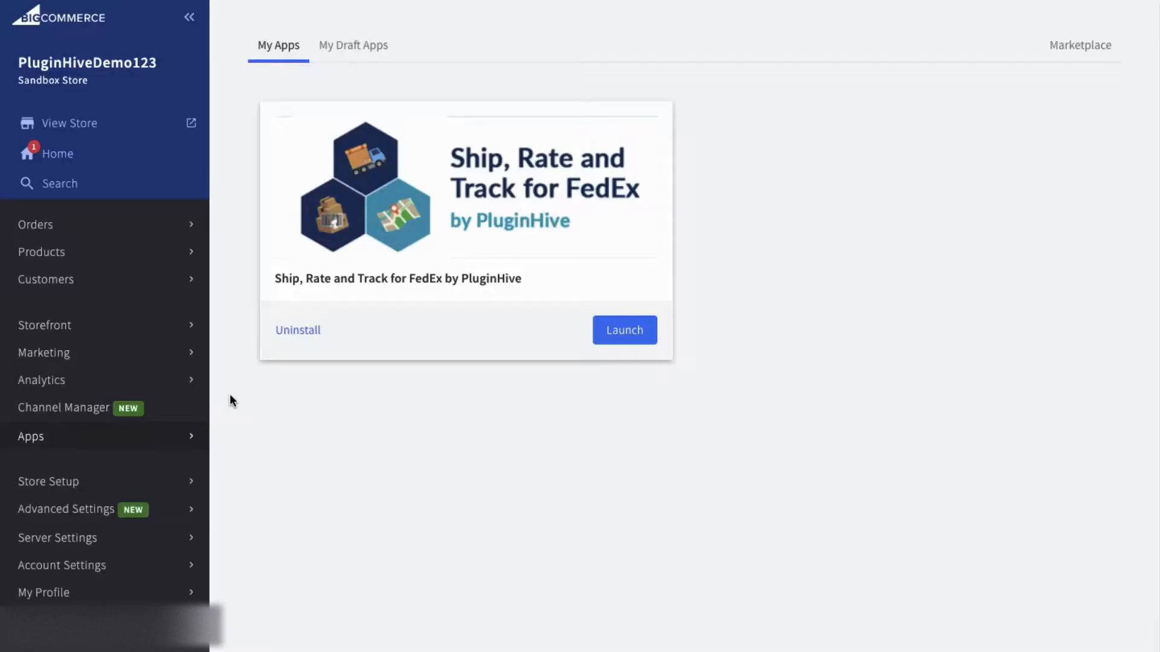
- Enable PluginHive FedEx real-time shipping quotes in Store Setup > Shipping and submit
click(48, 481)
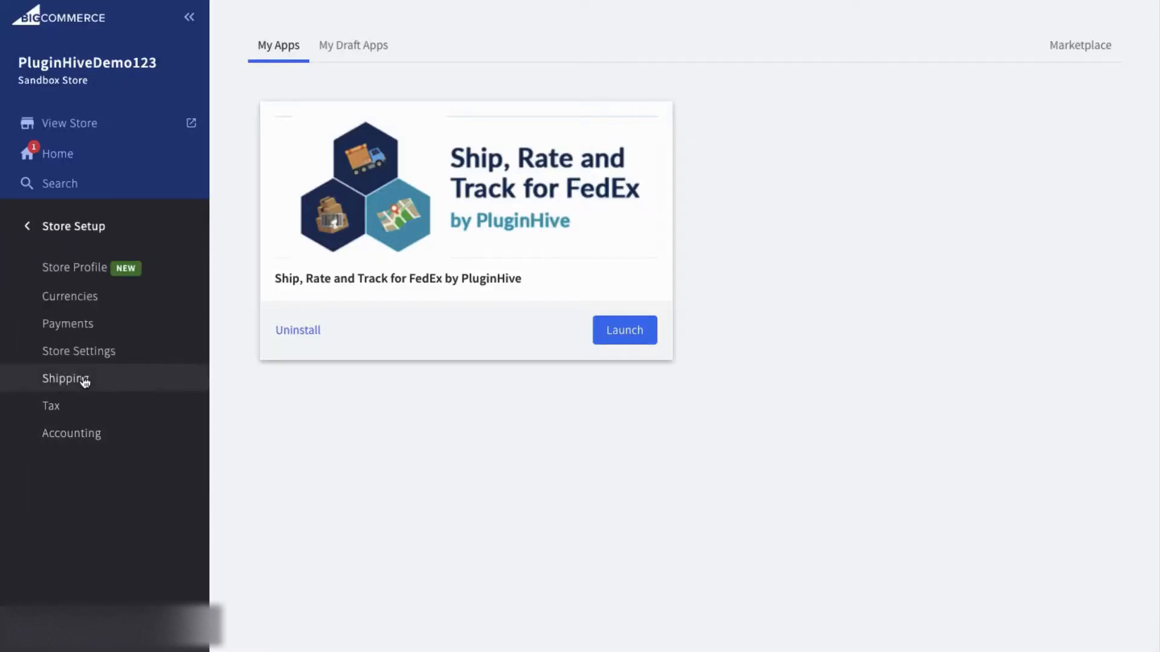
click(66, 378)
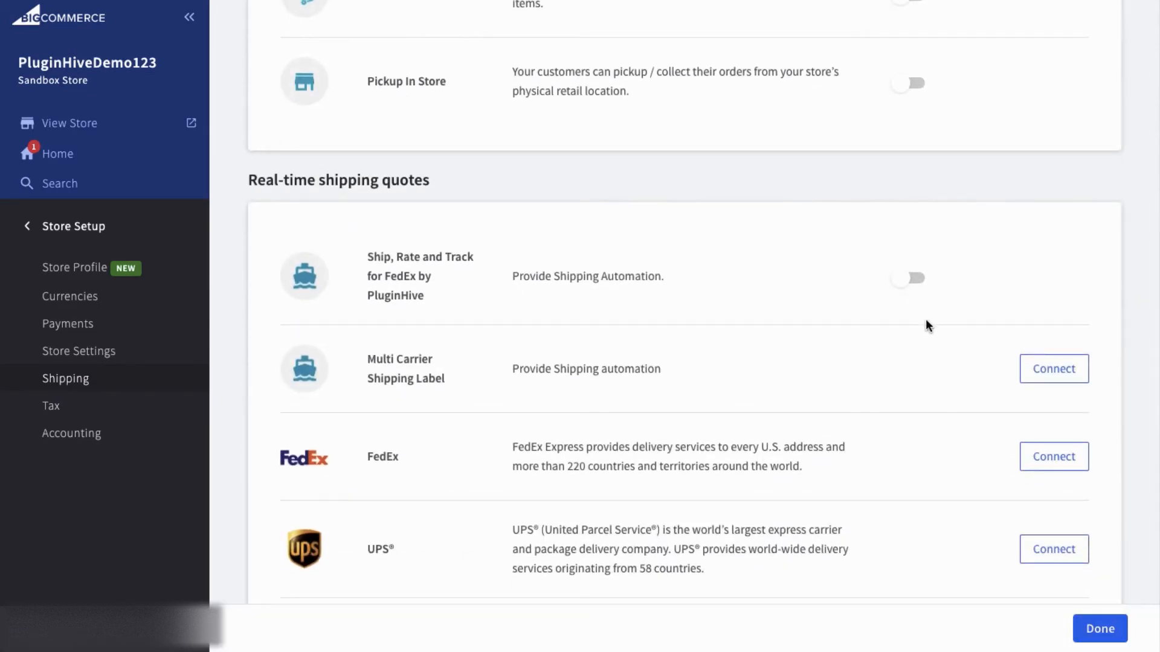
click(905, 278)
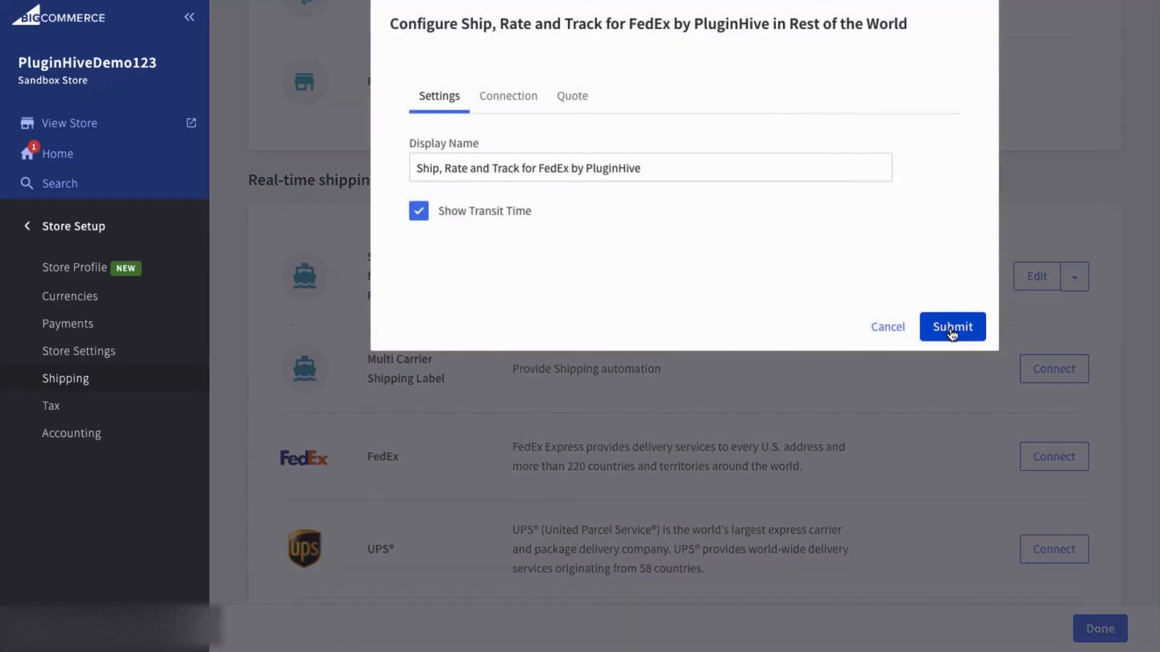
click(952, 327)
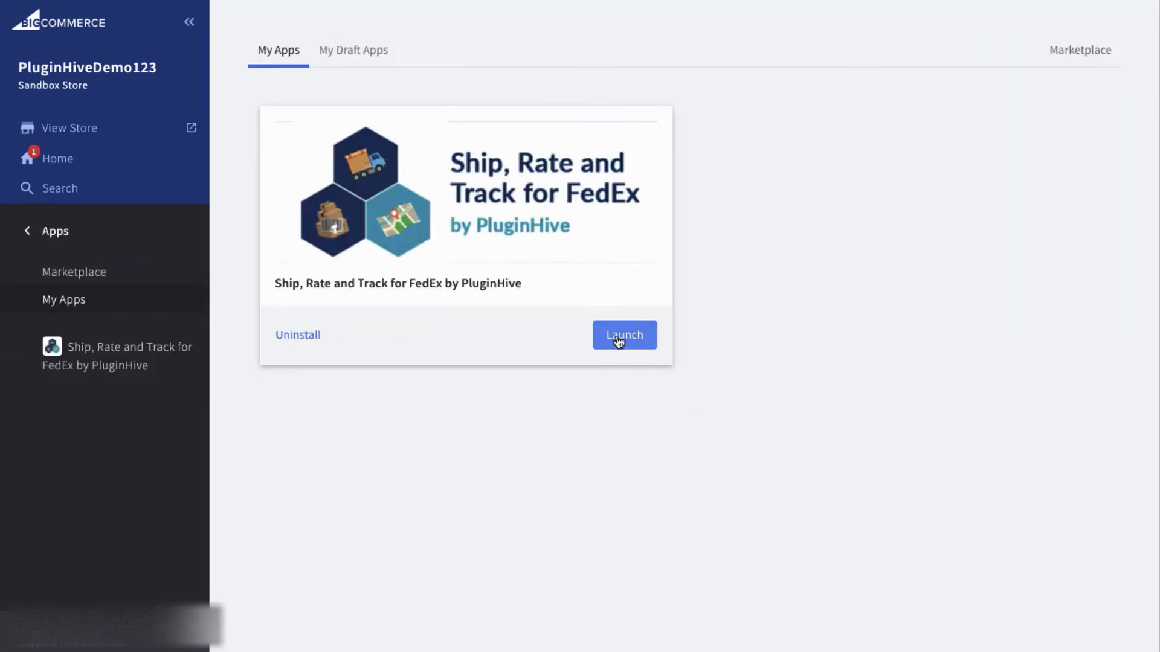
- Launch the PluginHive FedEx app, add FedEx as a carrier, and register the account
click(623, 334)
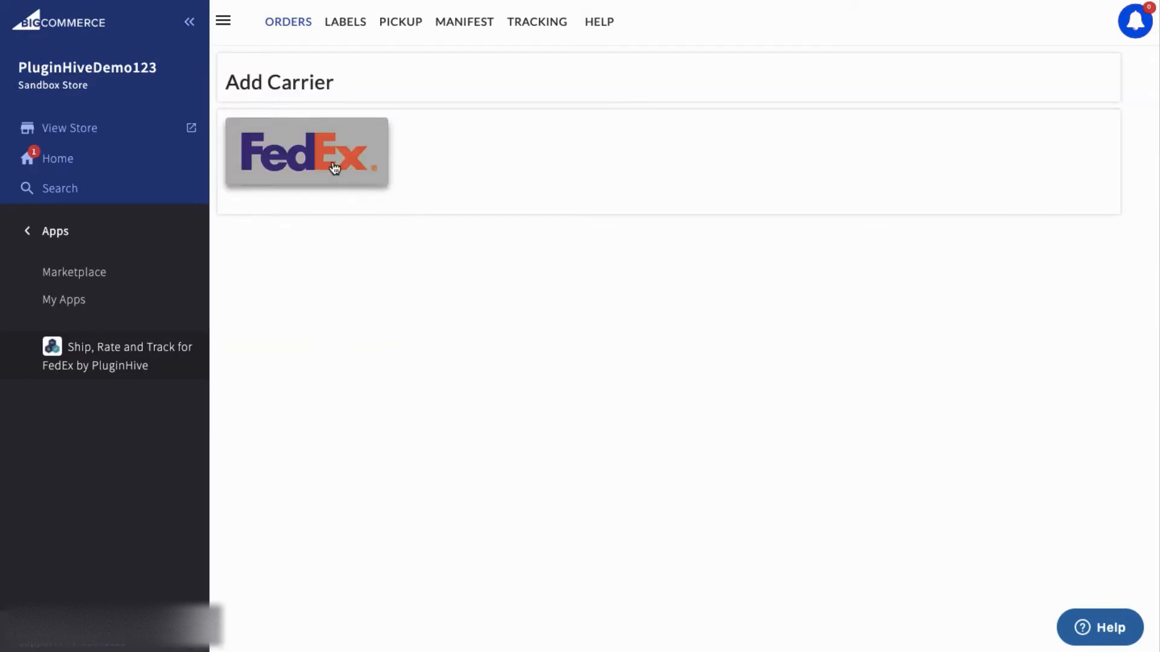
click(307, 152)
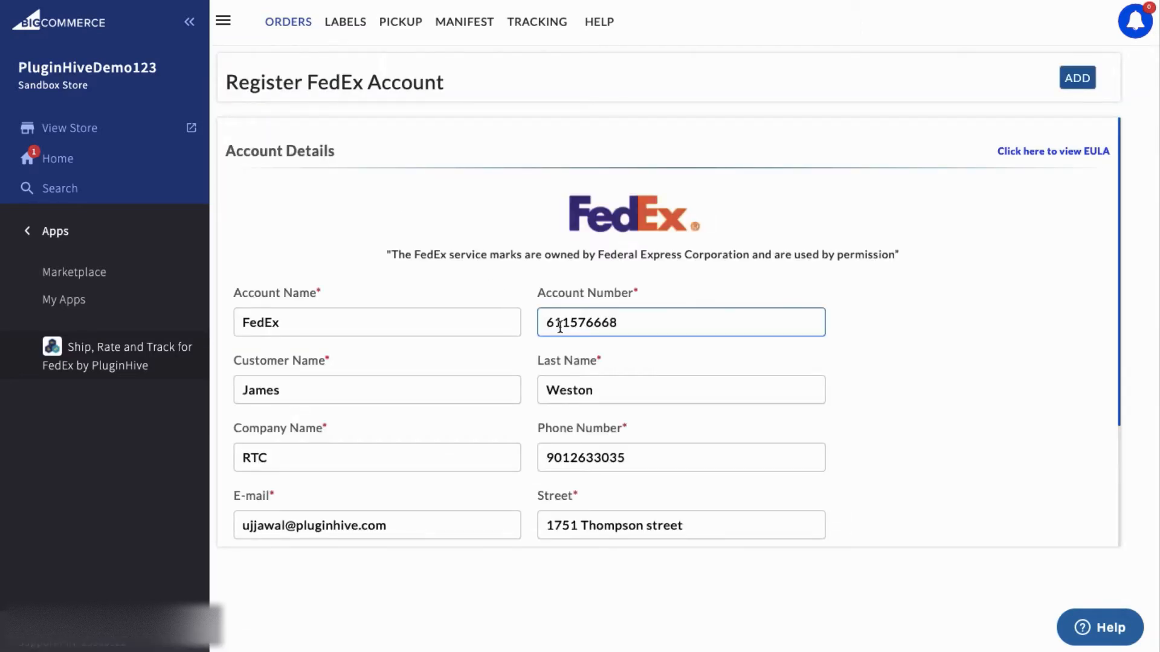
scroll(down, 3)
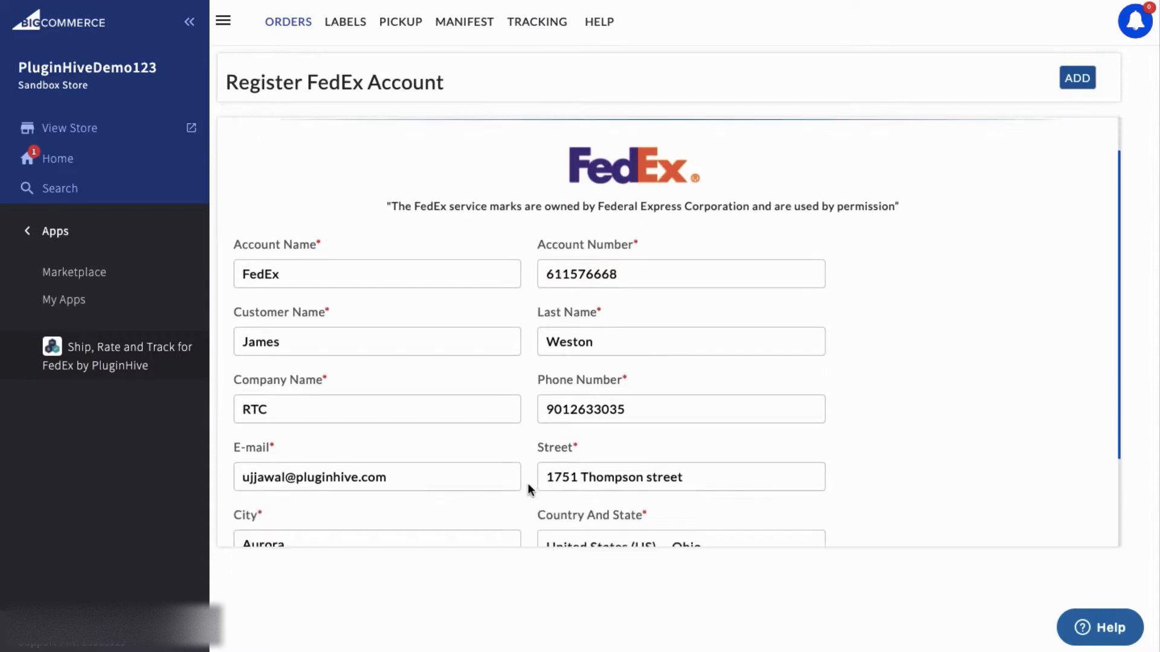
scroll(down, 3)
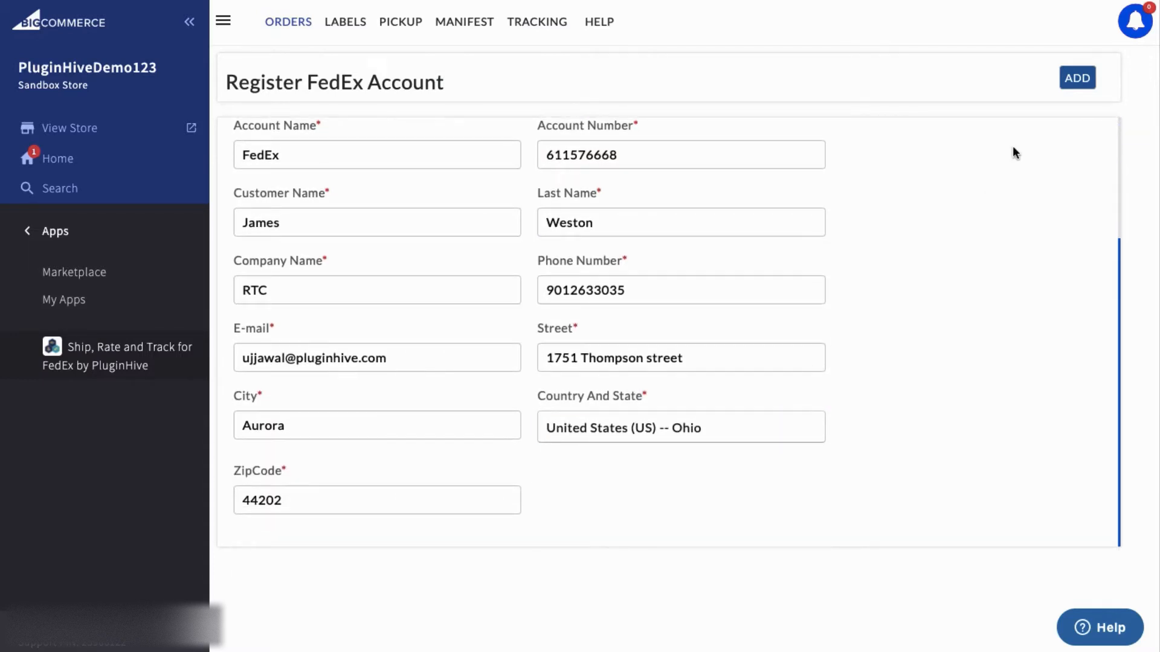
click(1077, 77)
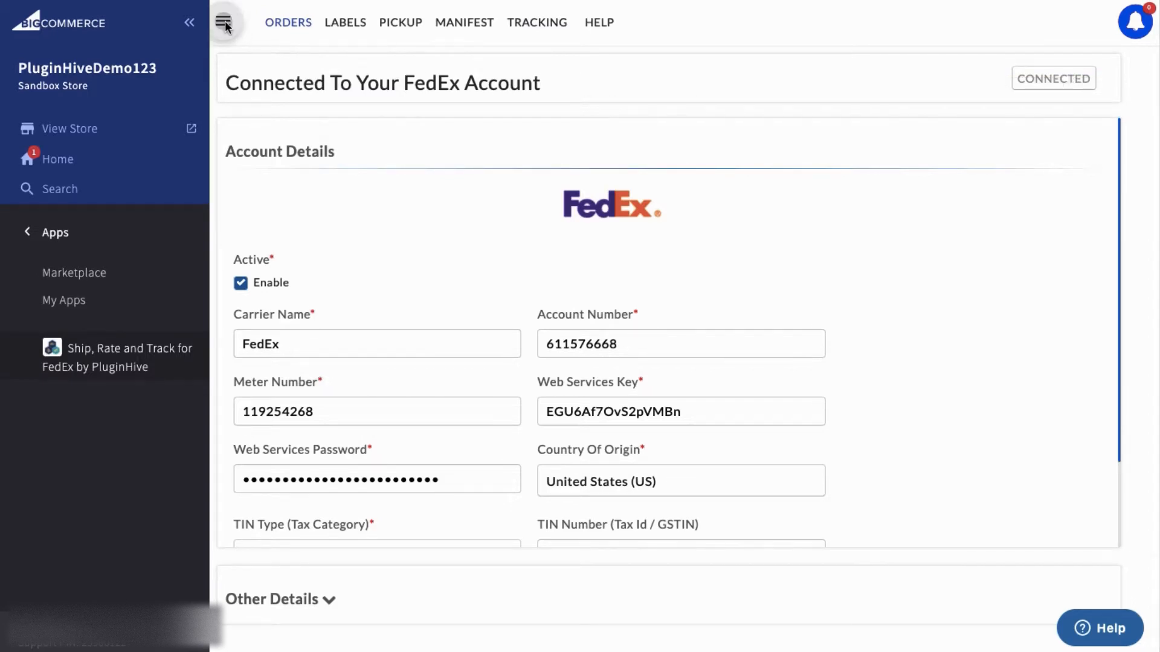
- Review My Store Address, then add FedEx services such as 2Day to the Auto Rule For FedEx
click(224, 22)
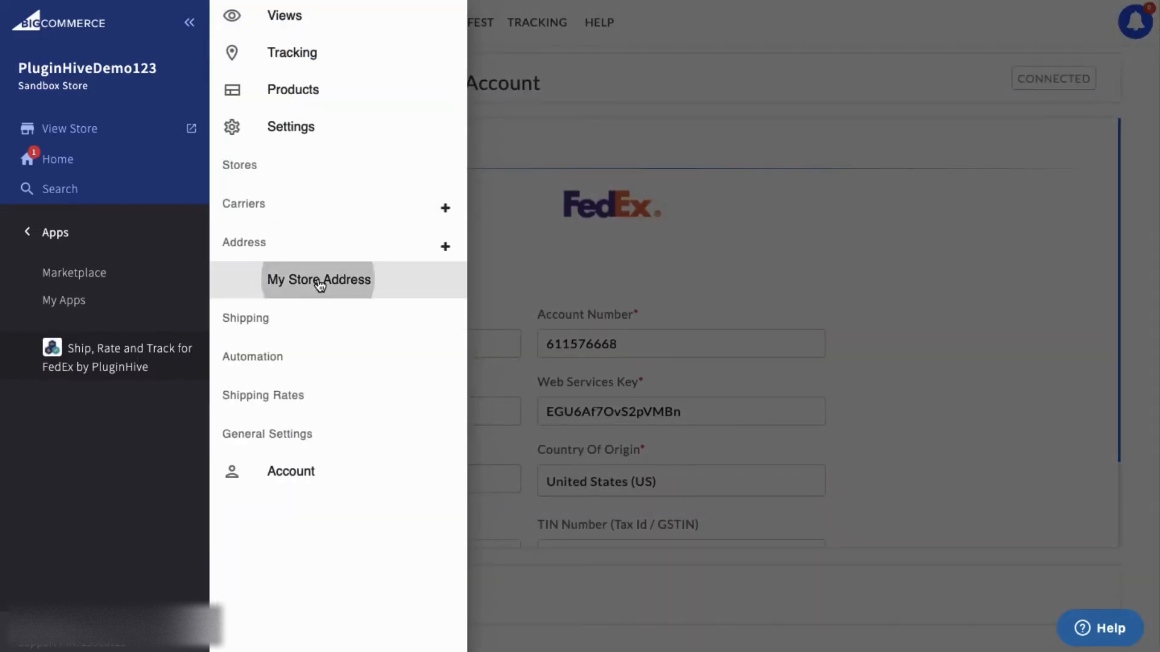
click(319, 280)
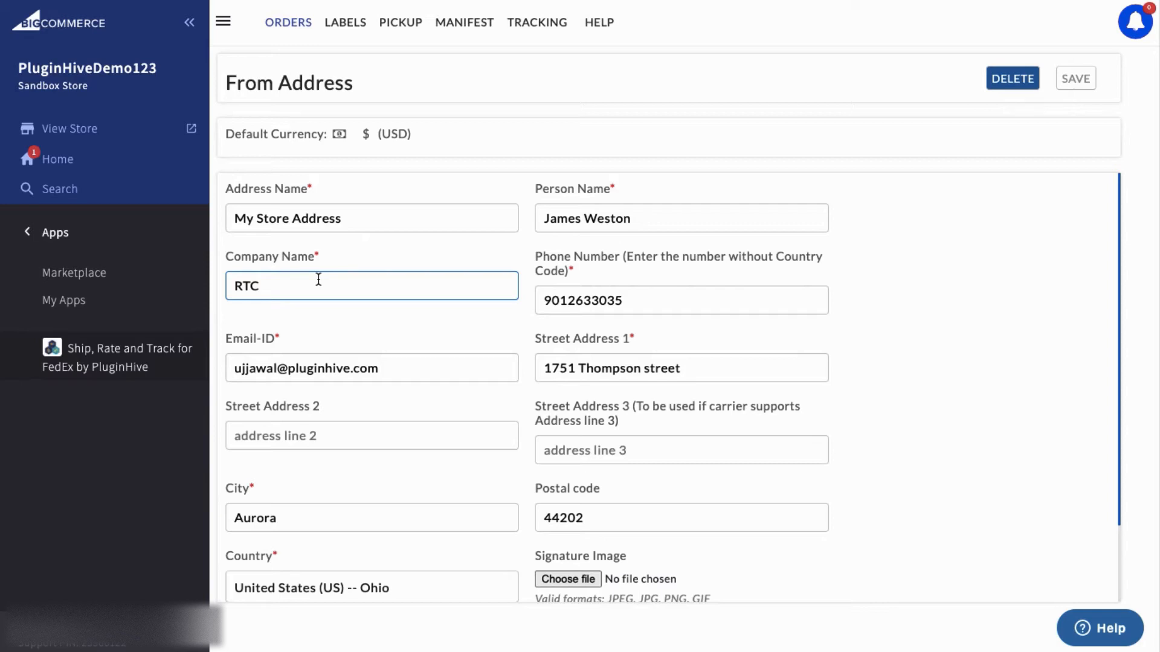
click(223, 20)
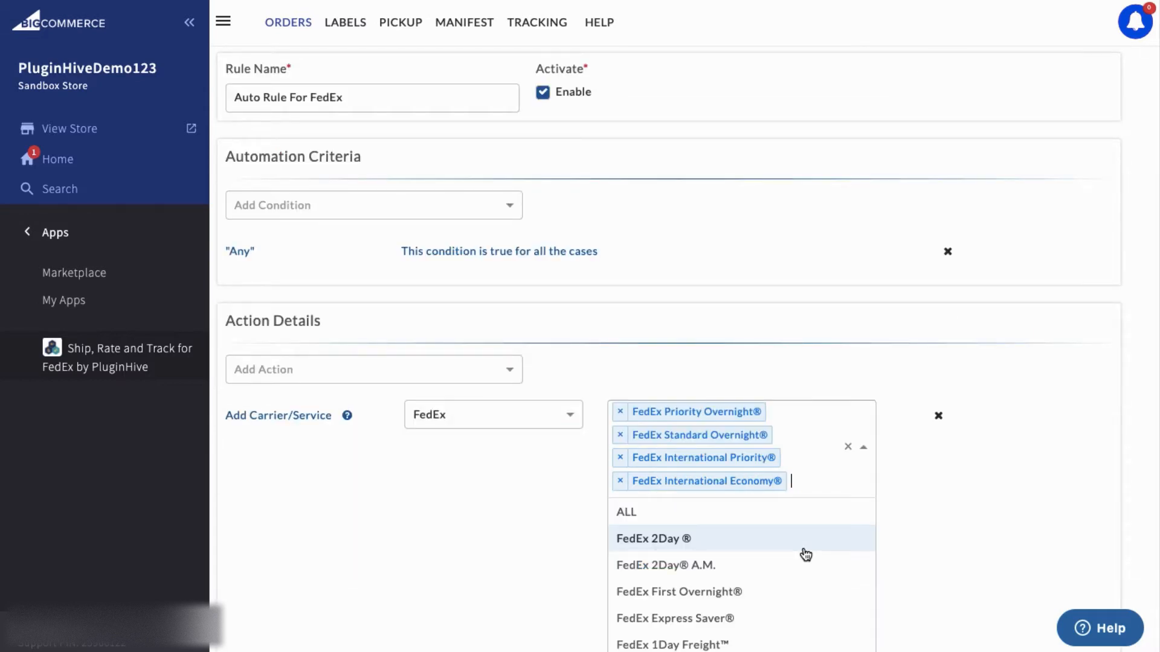
click(223, 22)
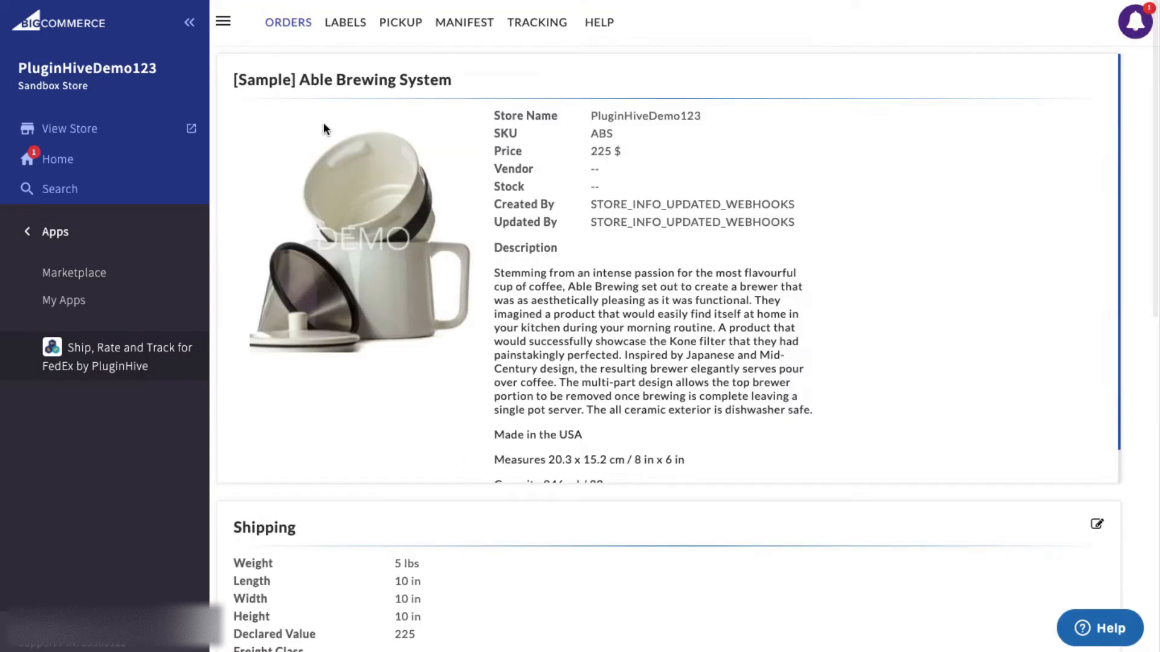
- Review the Able Brewing System's 5 lb weight and 10 × 10 × 10 in dimensions
scroll(down, 3)
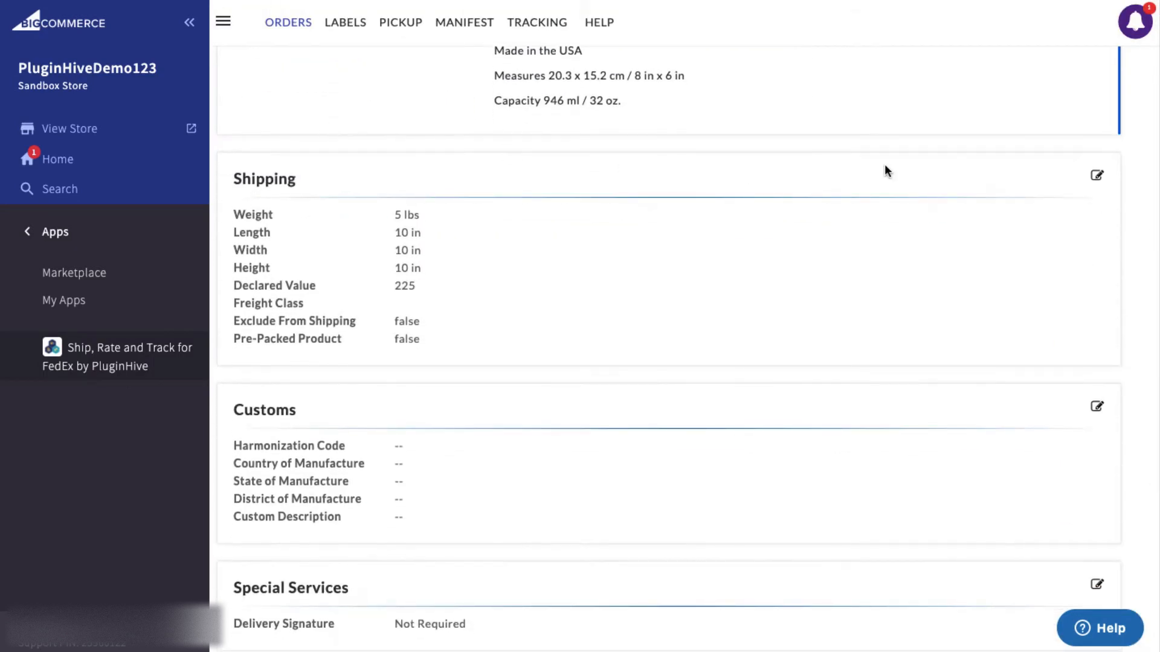
click(1097, 175)
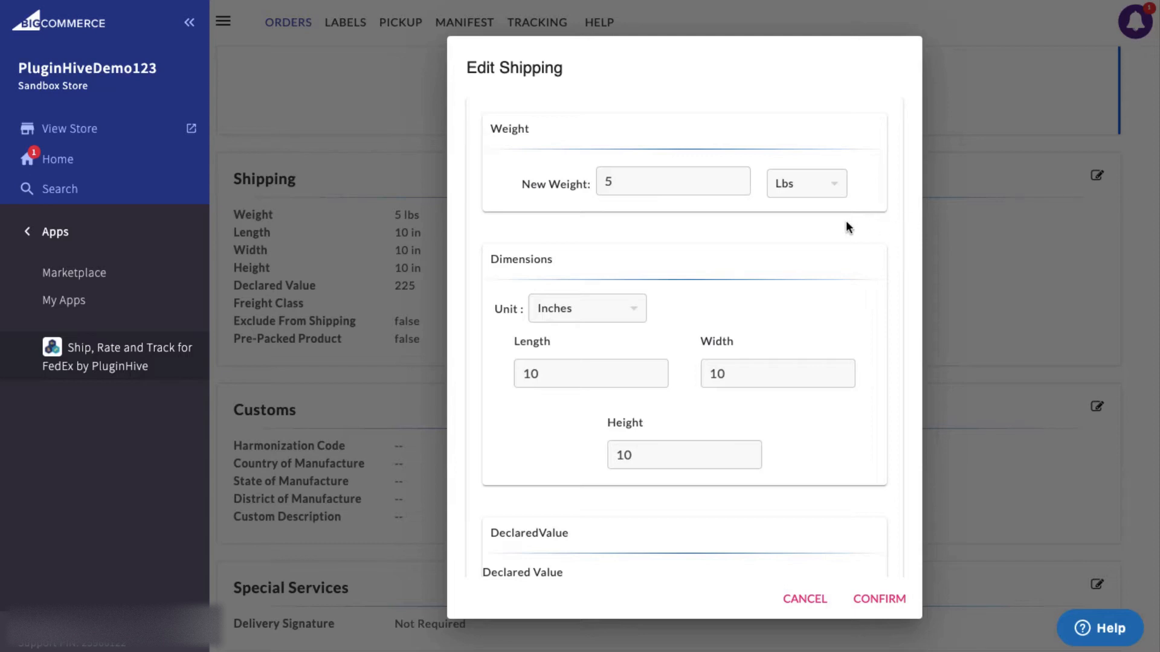
scroll(down, 3)
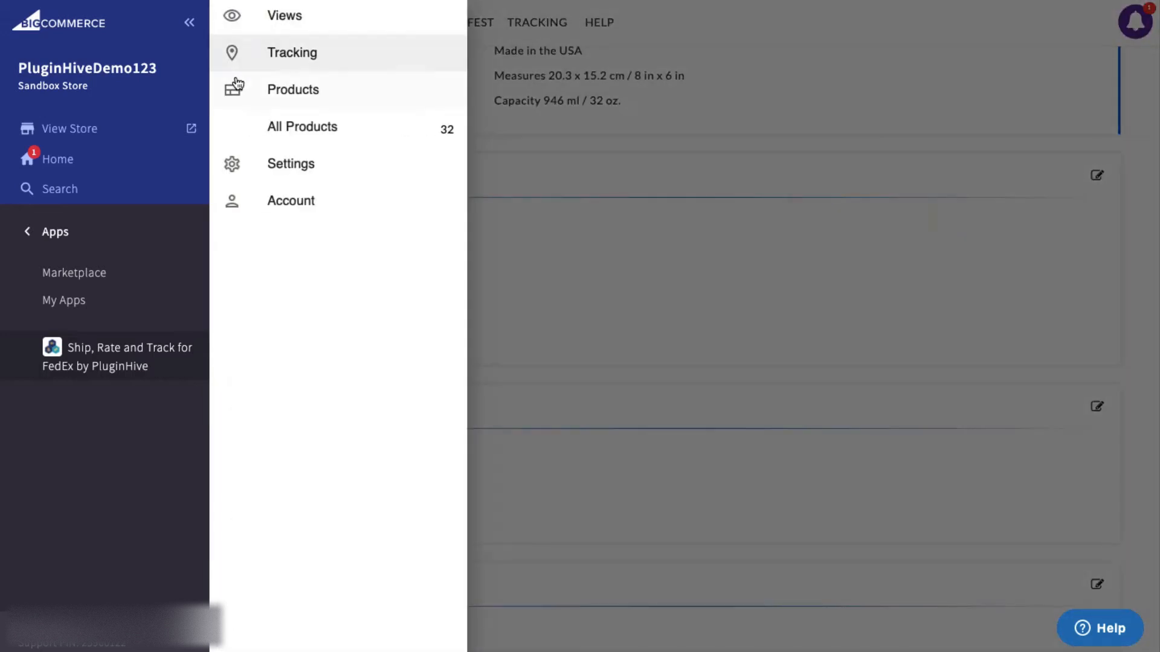
- Under Settings > Packaging, add a 10 × 10 × 10 Custom Box with max weight 10
click(290, 162)
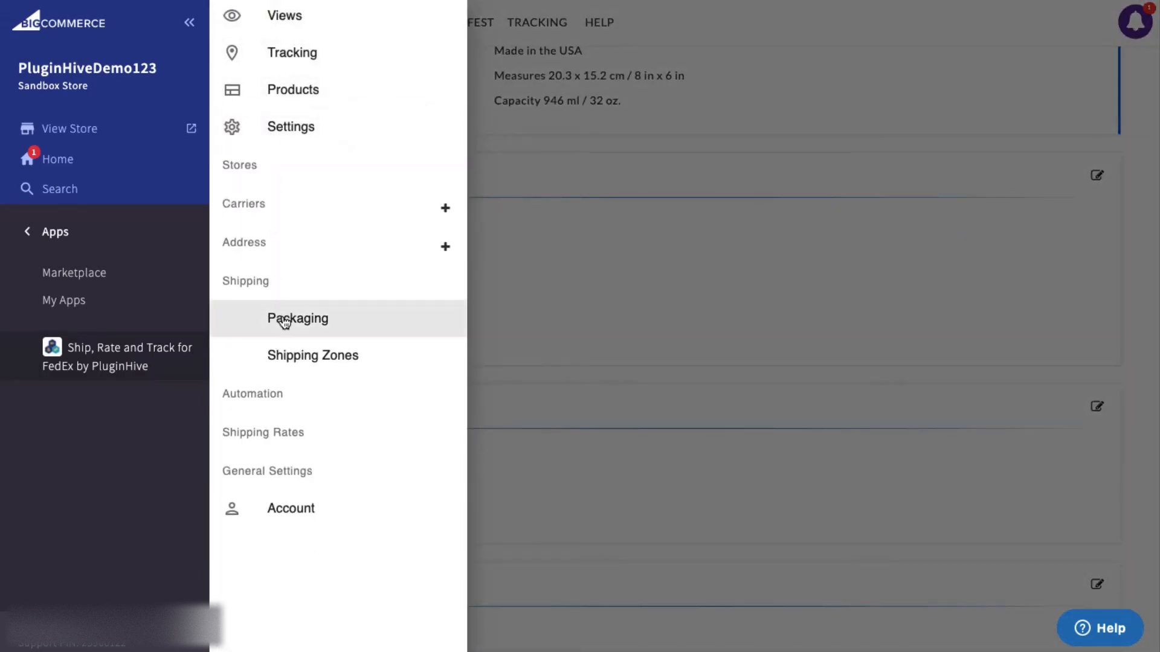
click(297, 318)
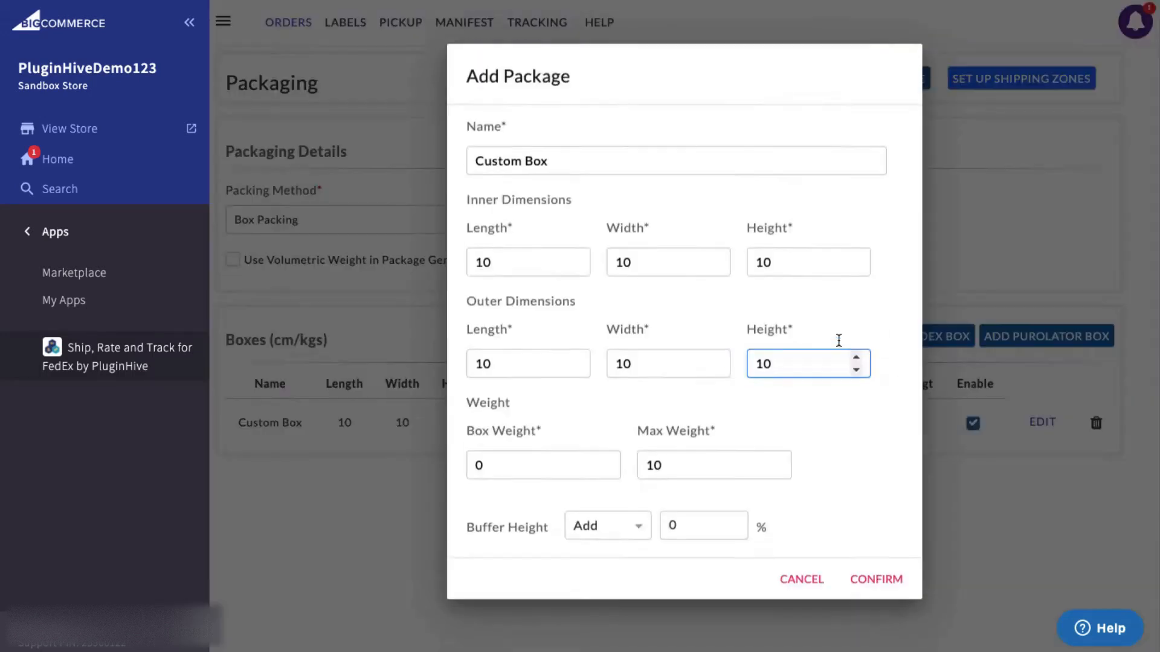
click(876, 579)
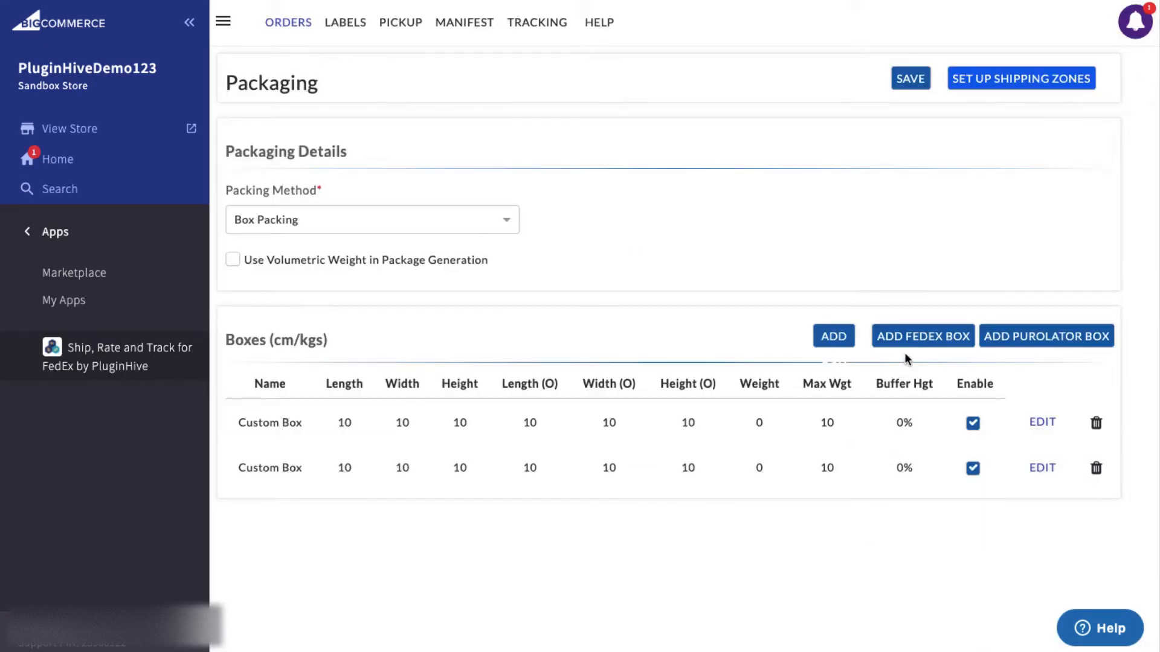
click(922, 336)
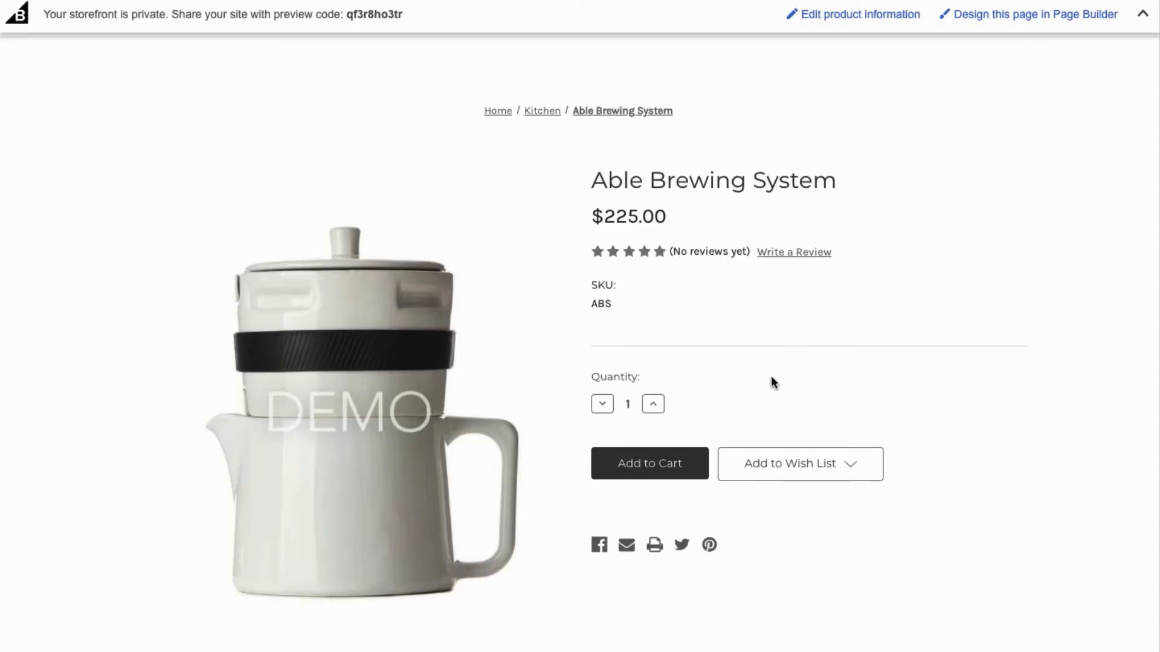
- Add the Able Brewing System to the cart and estimate FedEx rates for Los Angeles
click(649, 464)
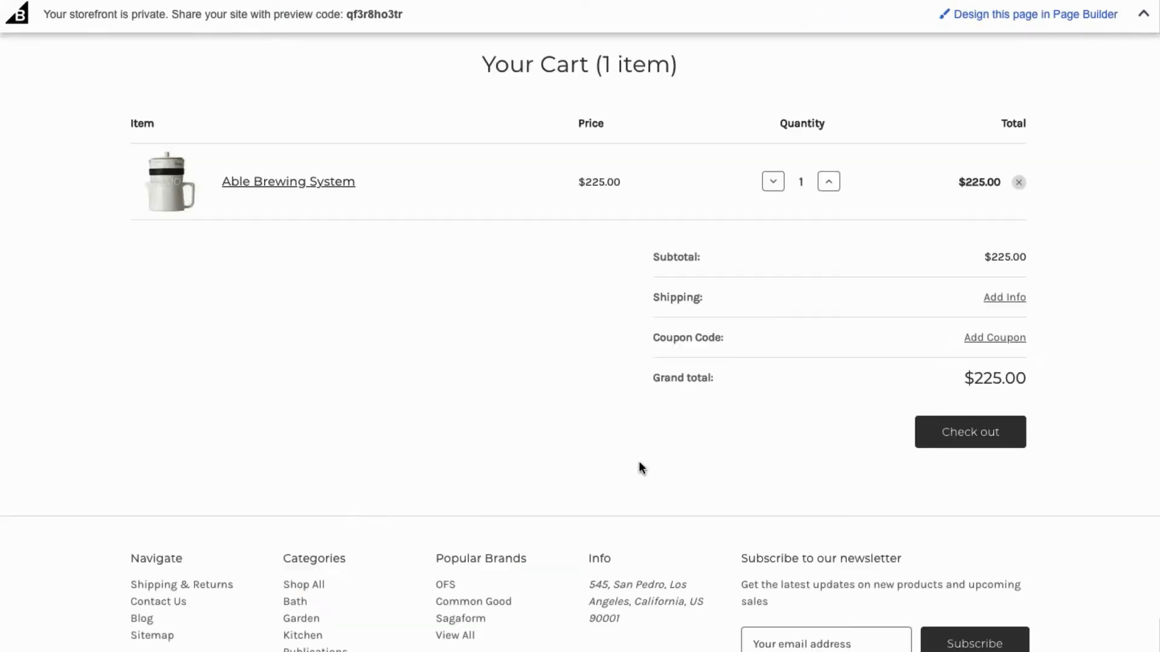
click(1004, 297)
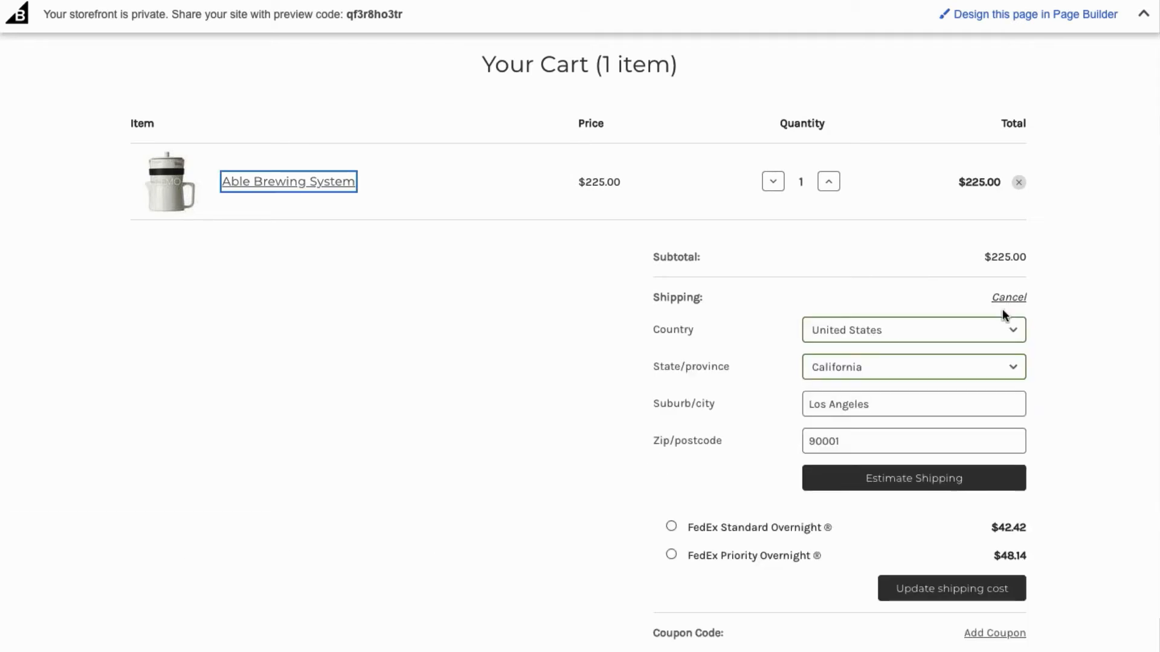
scroll(down, 3)
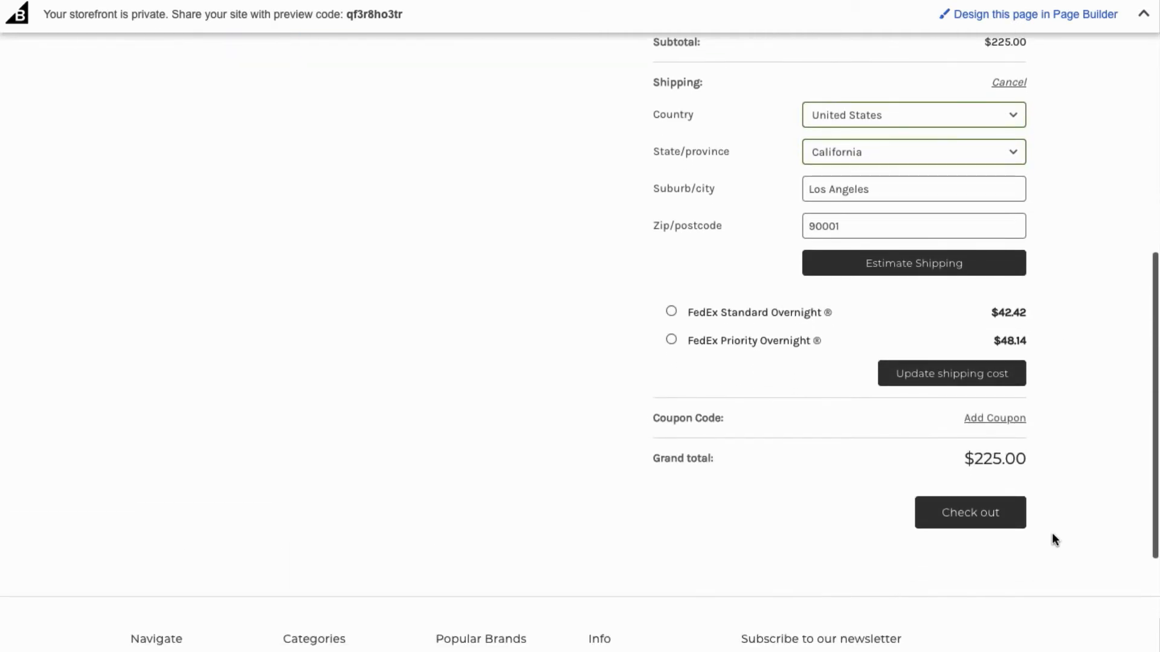
click(672, 340)
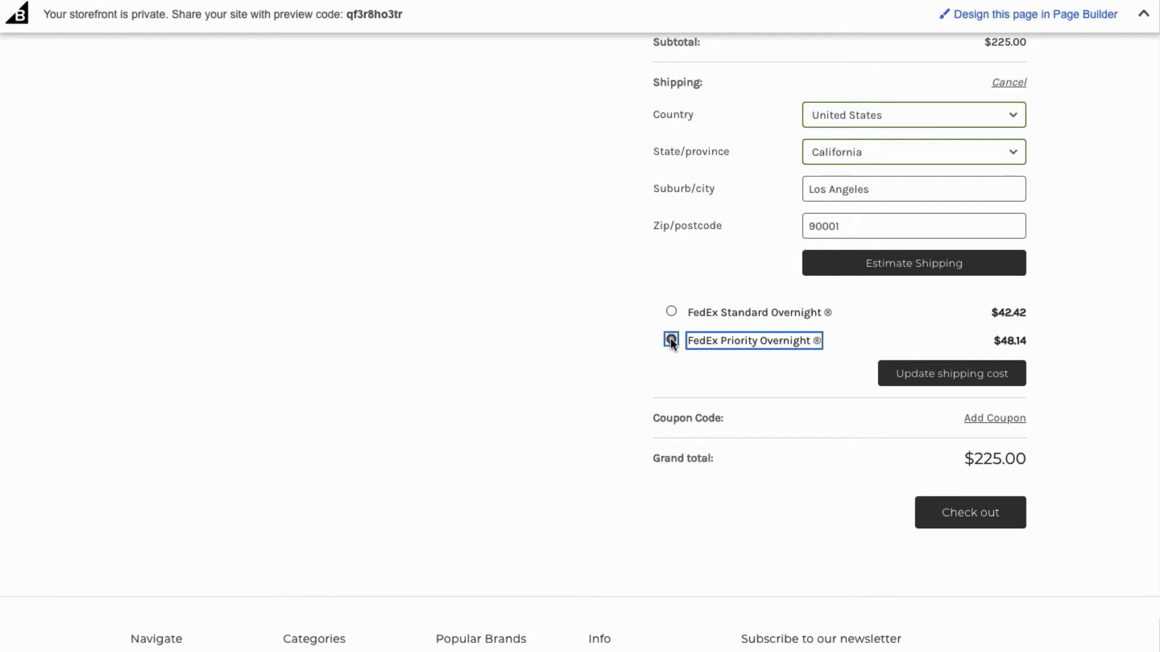
- Pick Free Shipping over FedEx Priority Overnight and update the cart's shipping cost
click(969, 512)
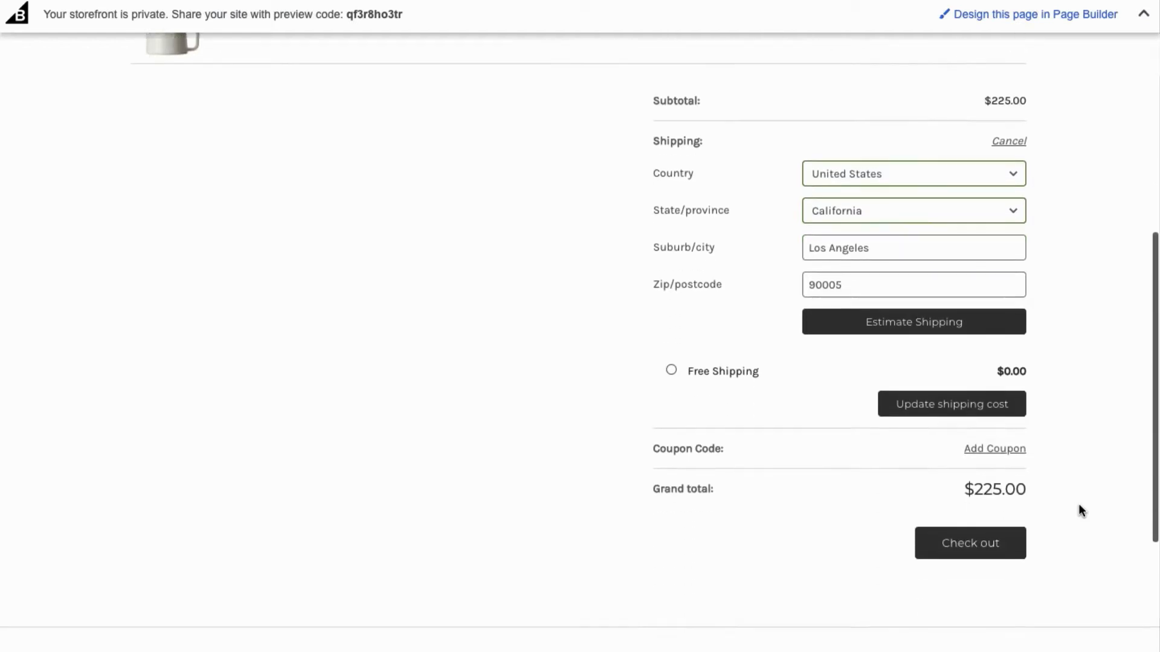
click(671, 343)
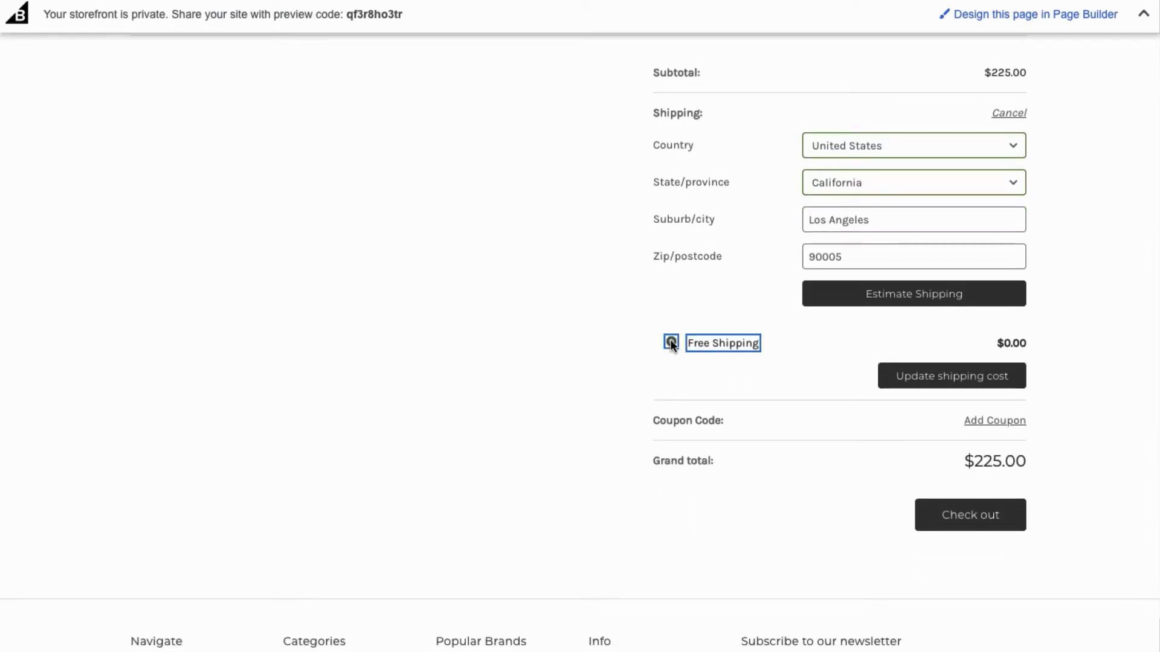
click(969, 515)
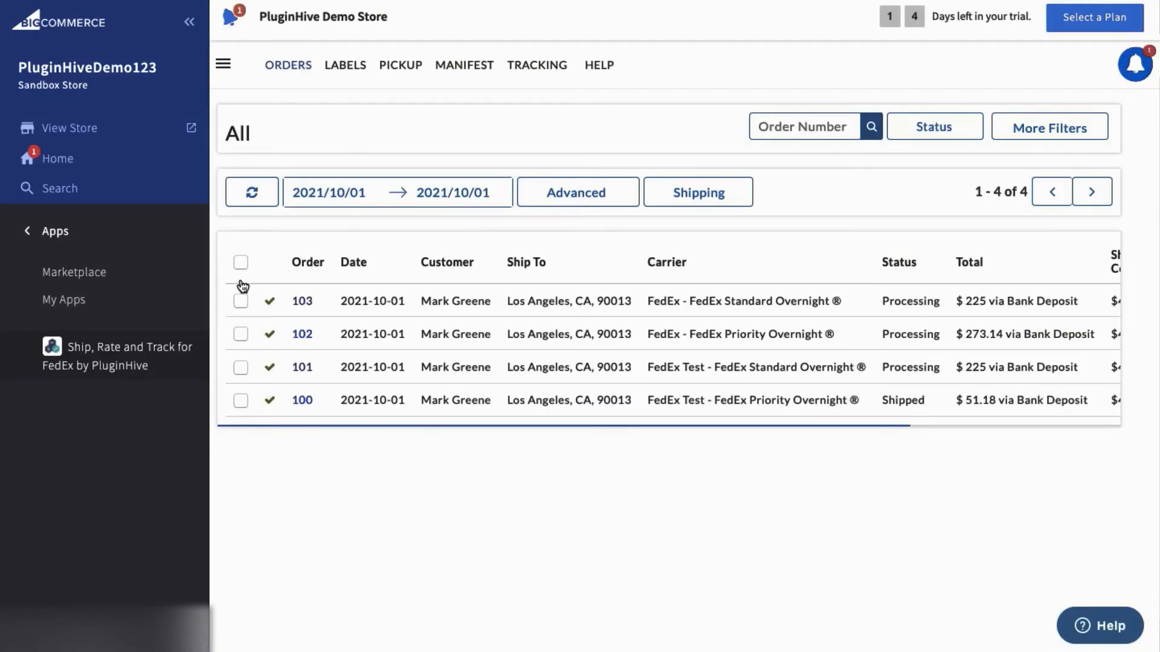
mouse_move(300, 348)
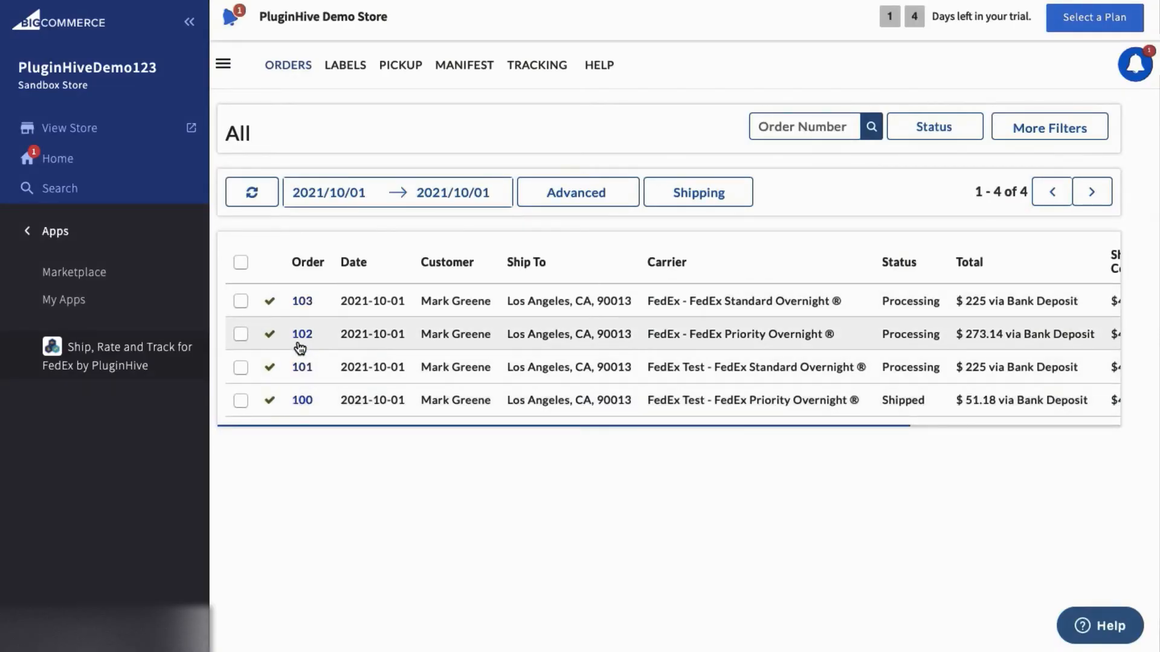
mouse_move(607, 344)
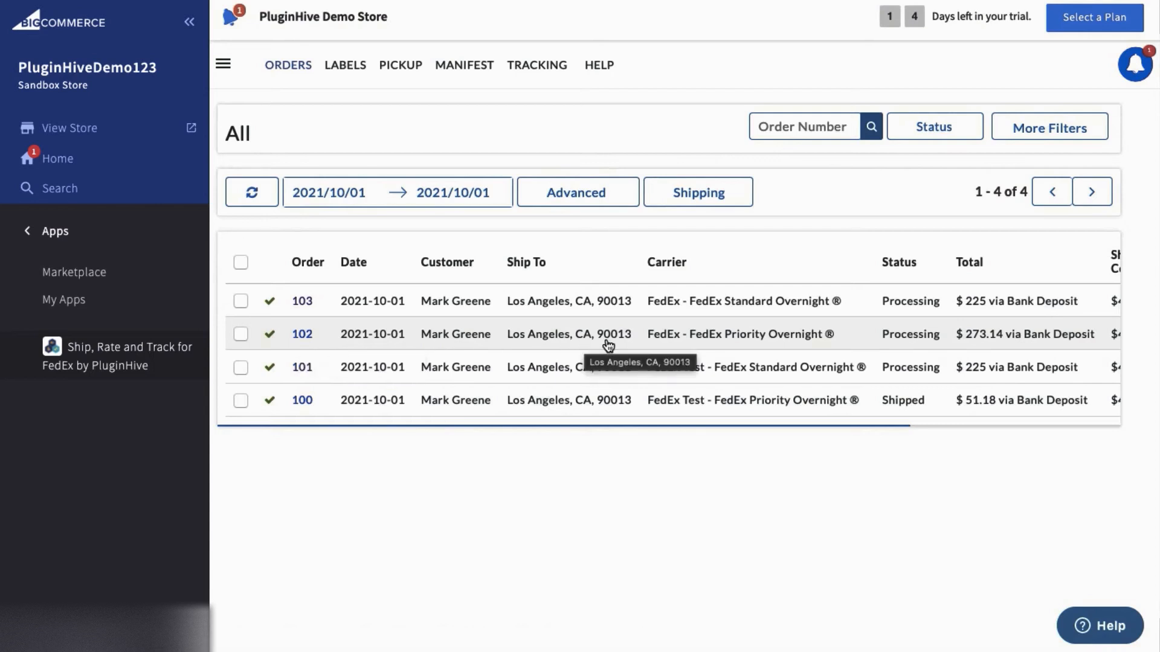
mouse_move(821, 343)
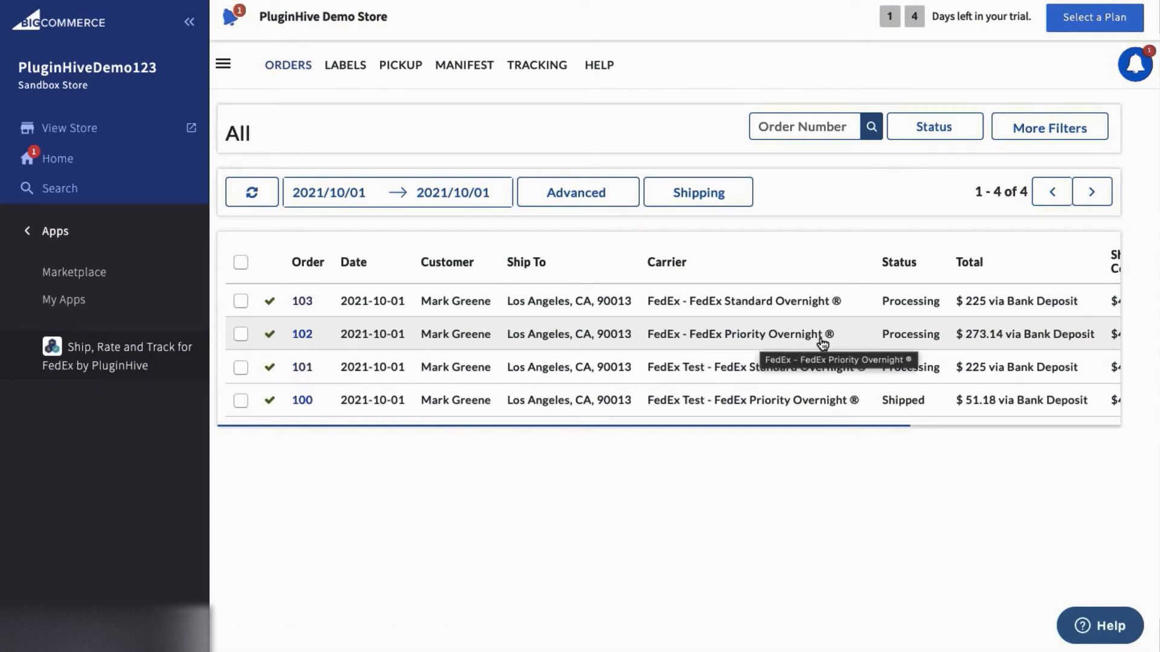
mouse_move(842, 343)
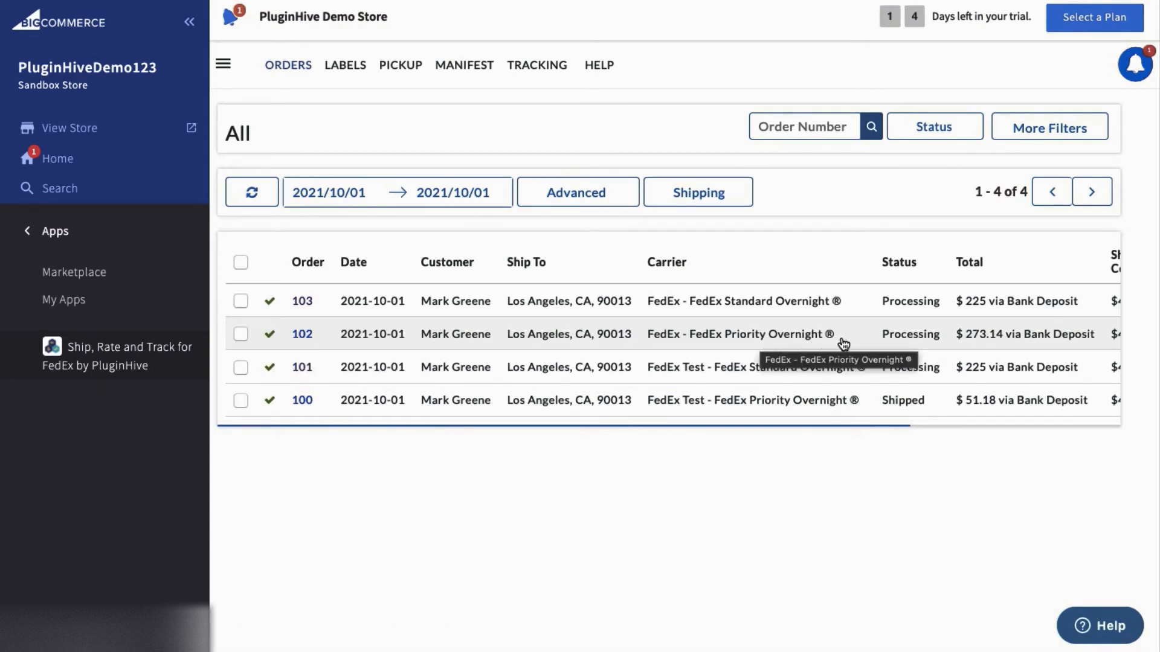
mouse_move(858, 345)
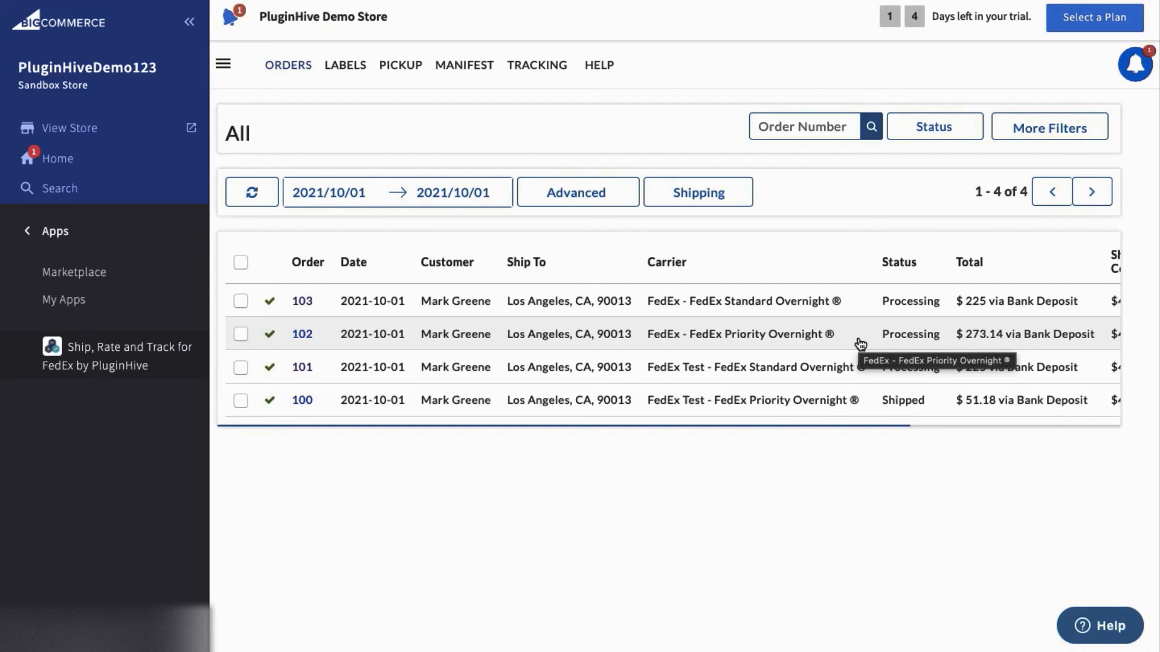
mouse_move(851, 301)
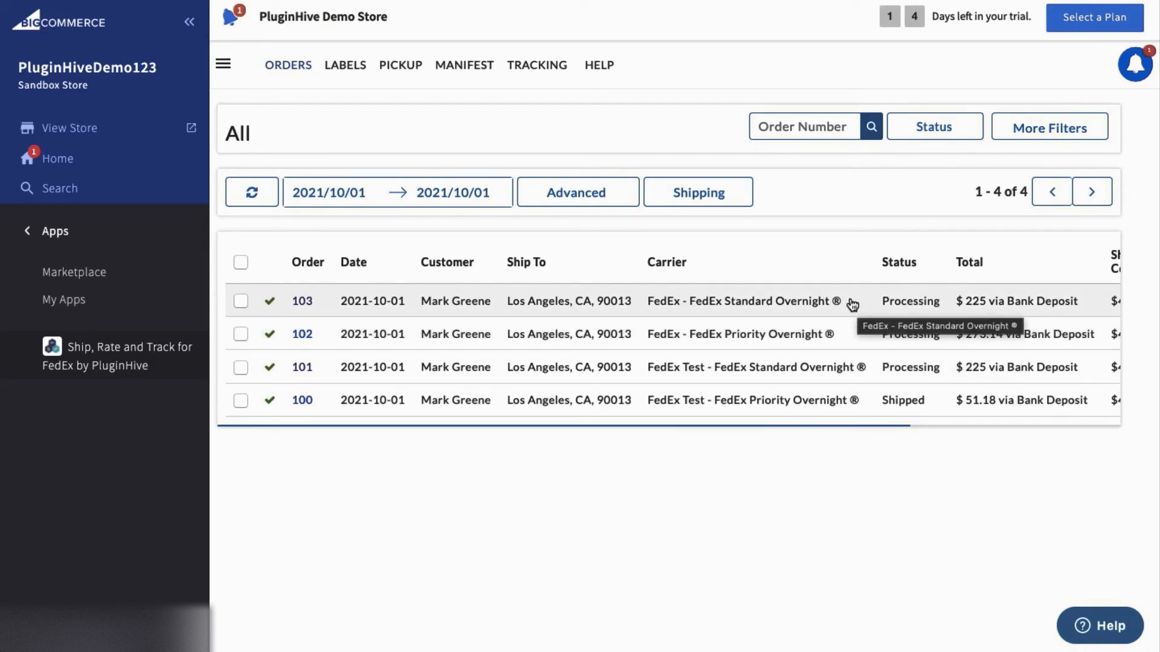
mouse_move(302, 300)
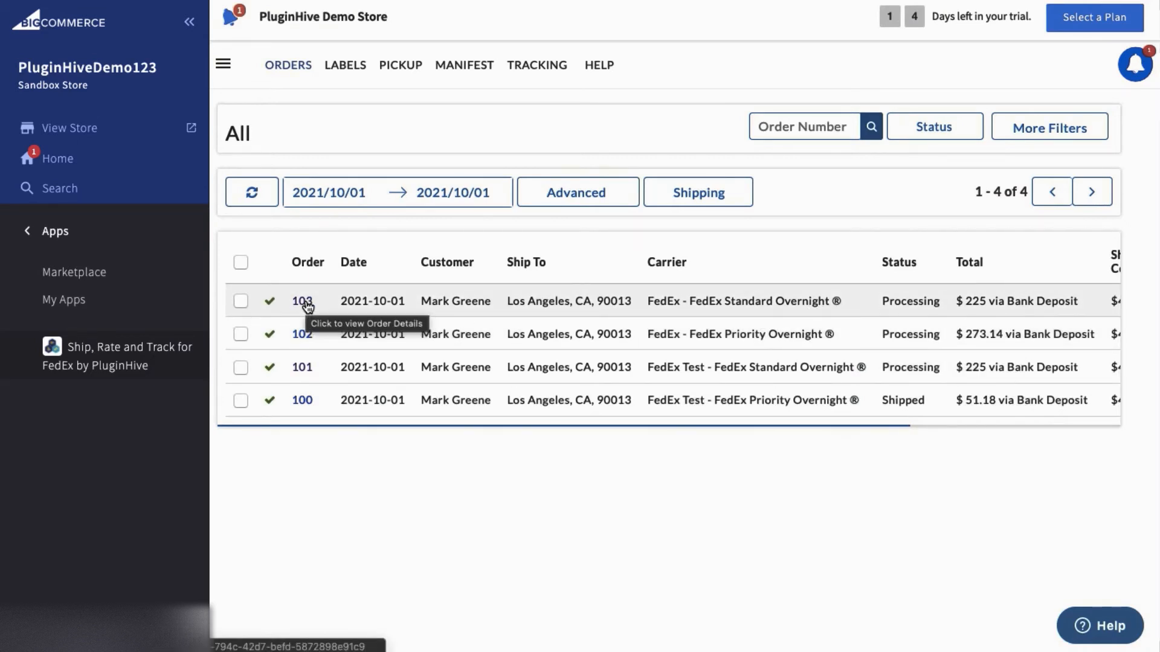
- View order 103's details, then generate FedEx labels for orders 103 and 102
click(302, 300)
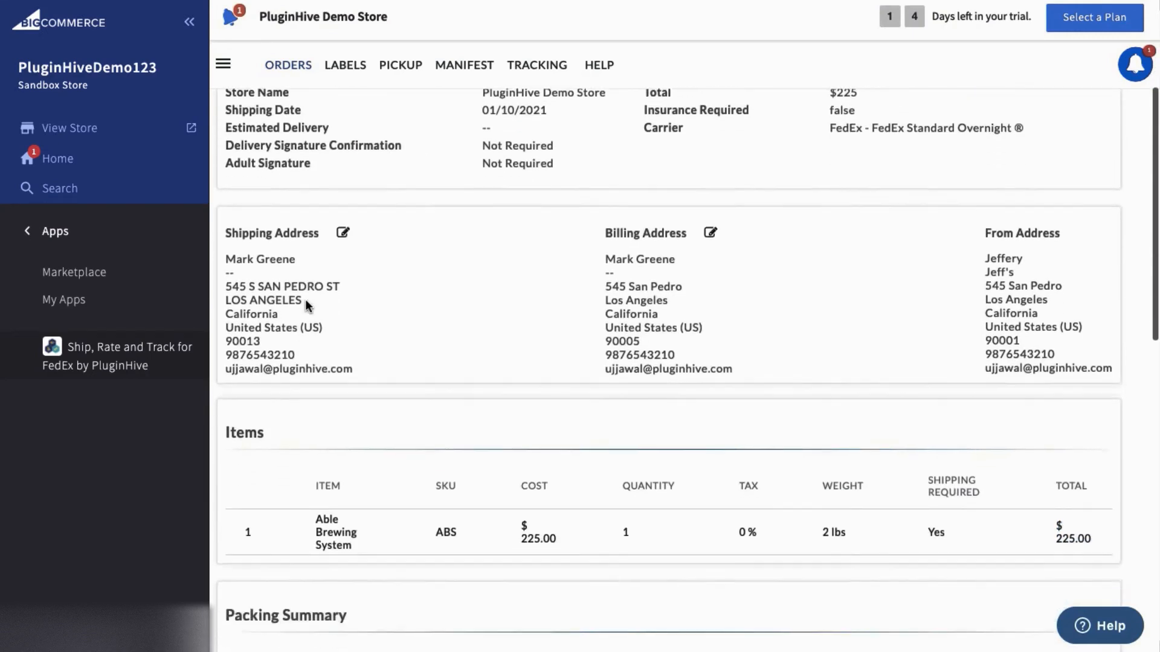
scroll(down, 3)
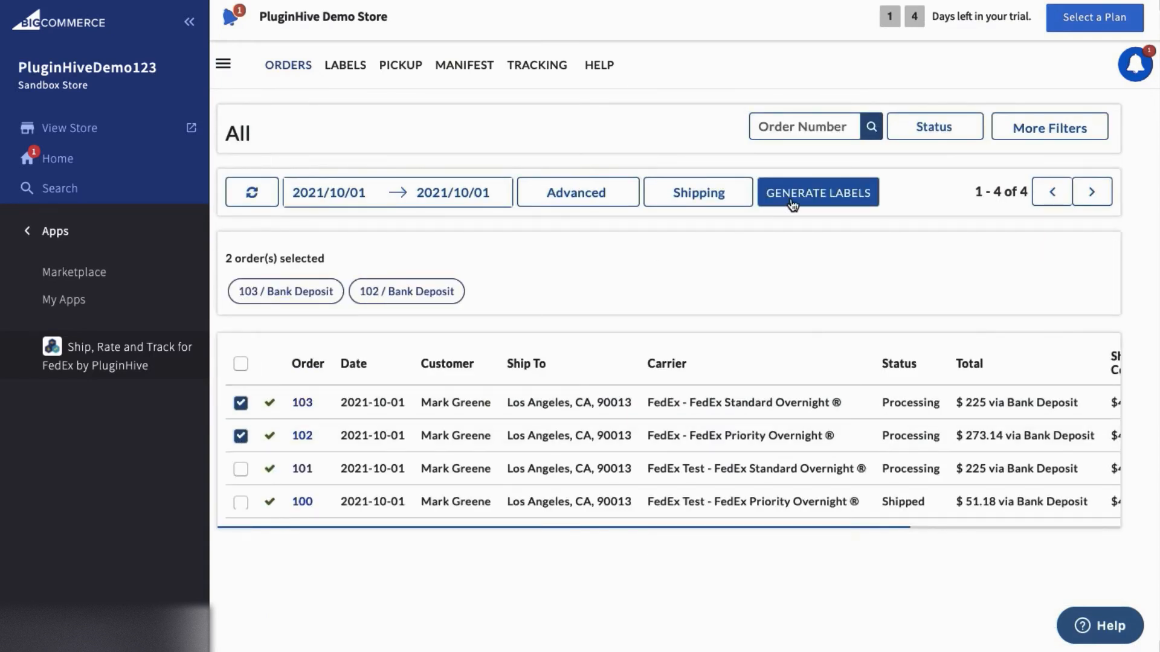
click(817, 192)
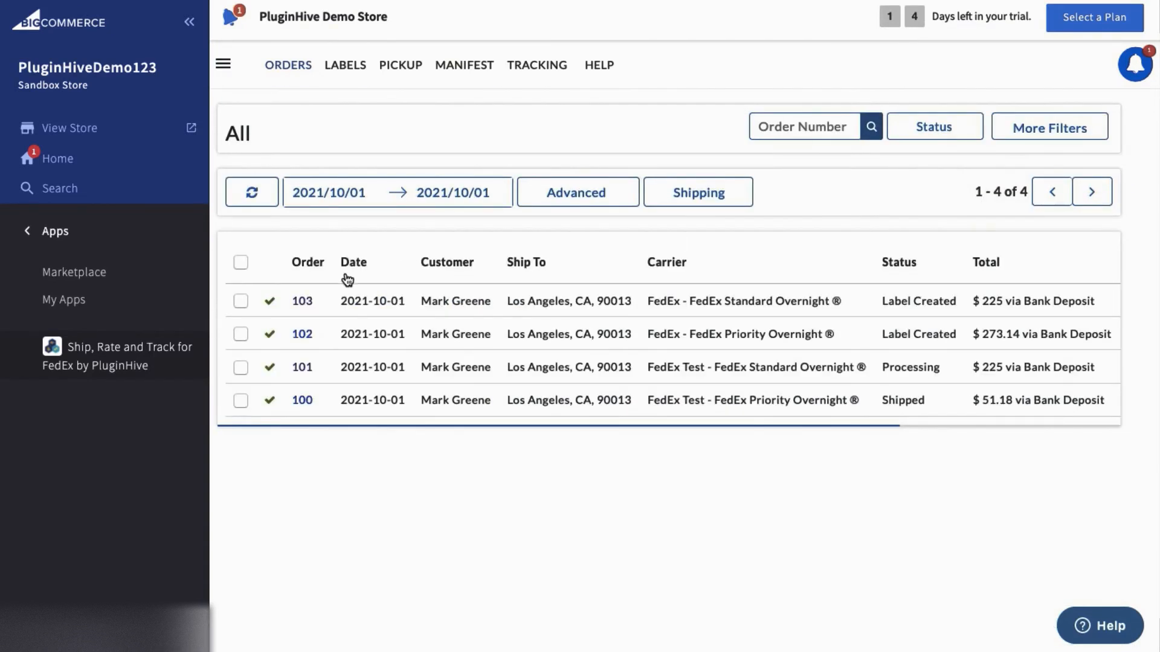
- Reselect orders 103 and 102 and bring up their FedEx labels for printing
click(241, 435)
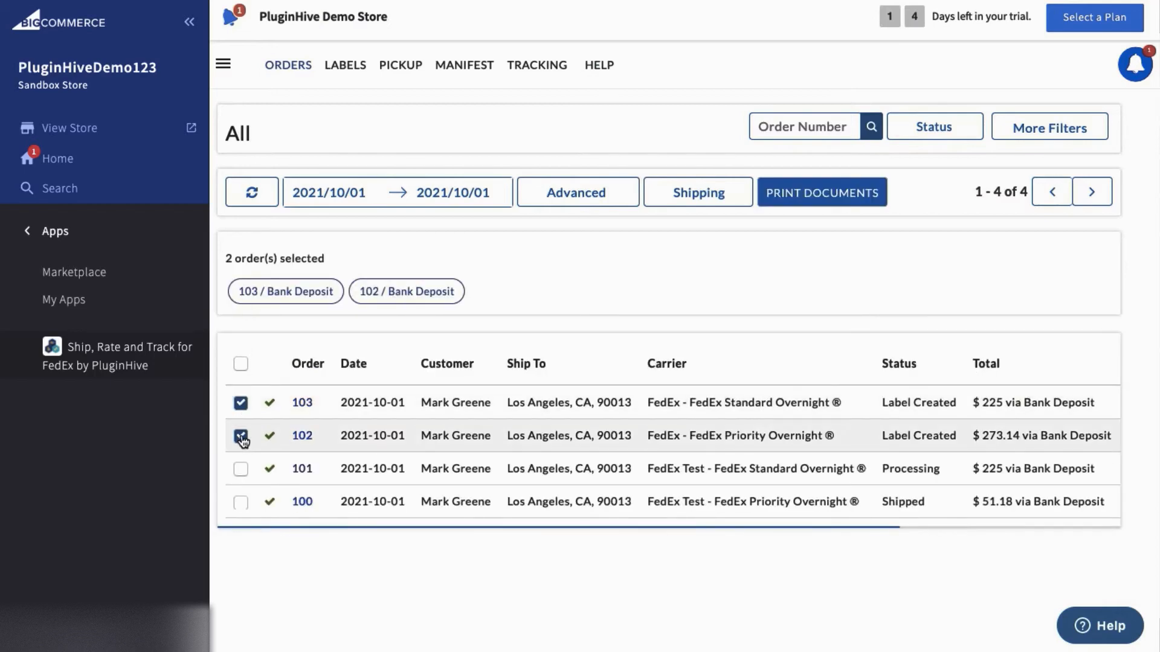
click(821, 192)
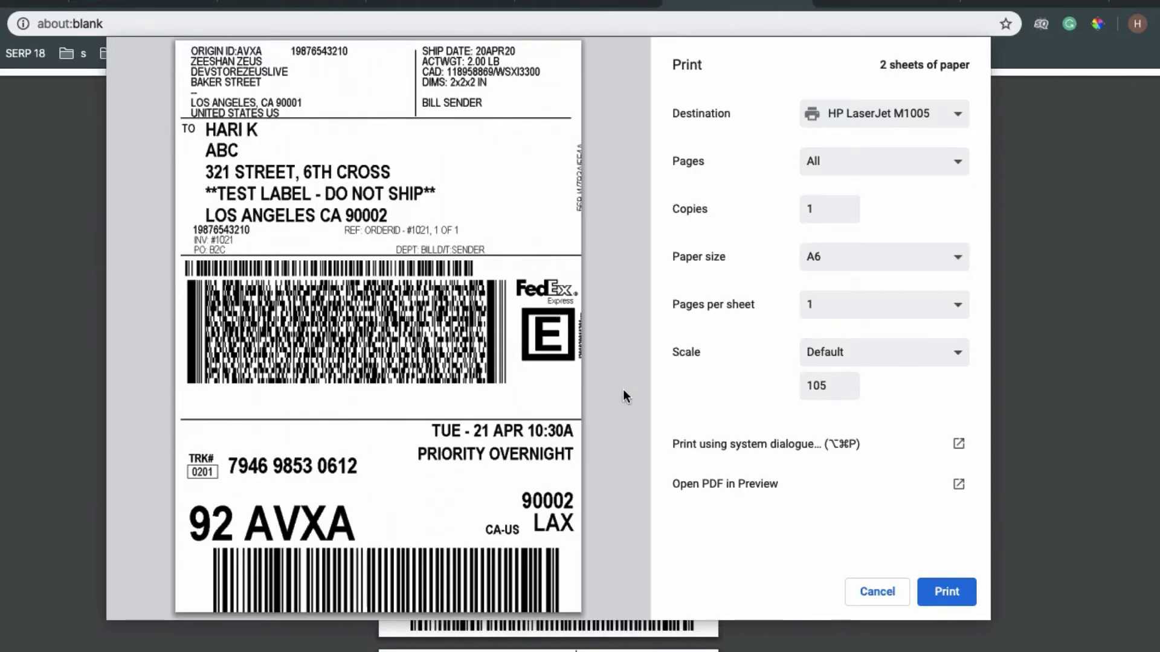
scroll(down, 3)
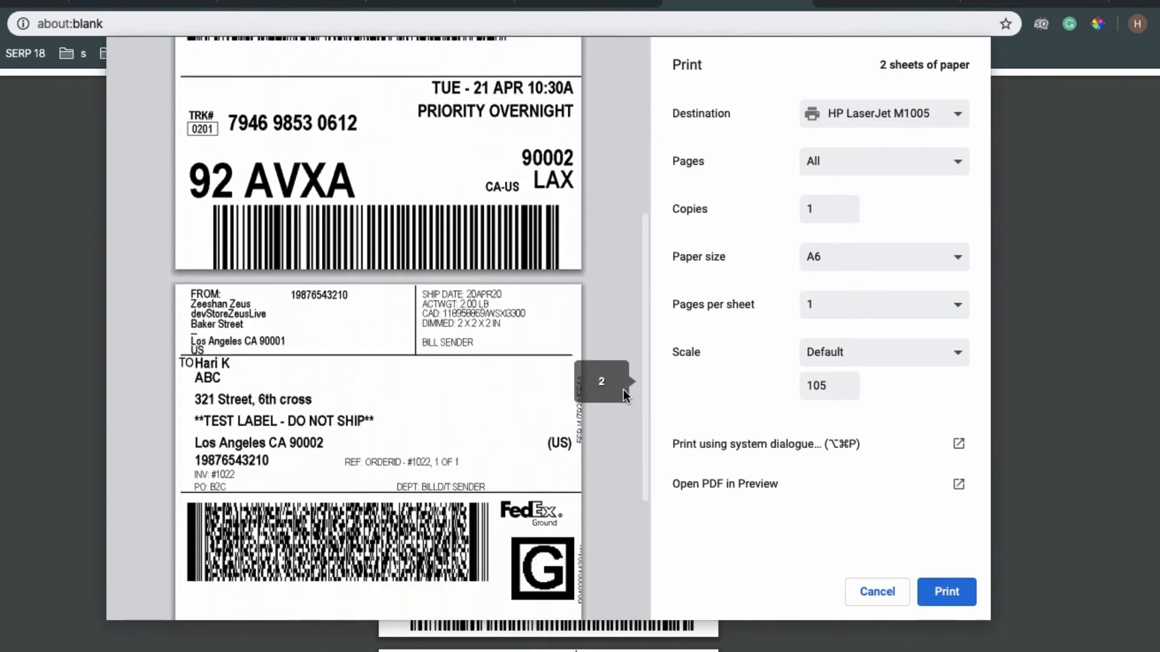
- Close printing, mark orders 103 and 102 as shipped, and expand order 103's details
click(876, 592)
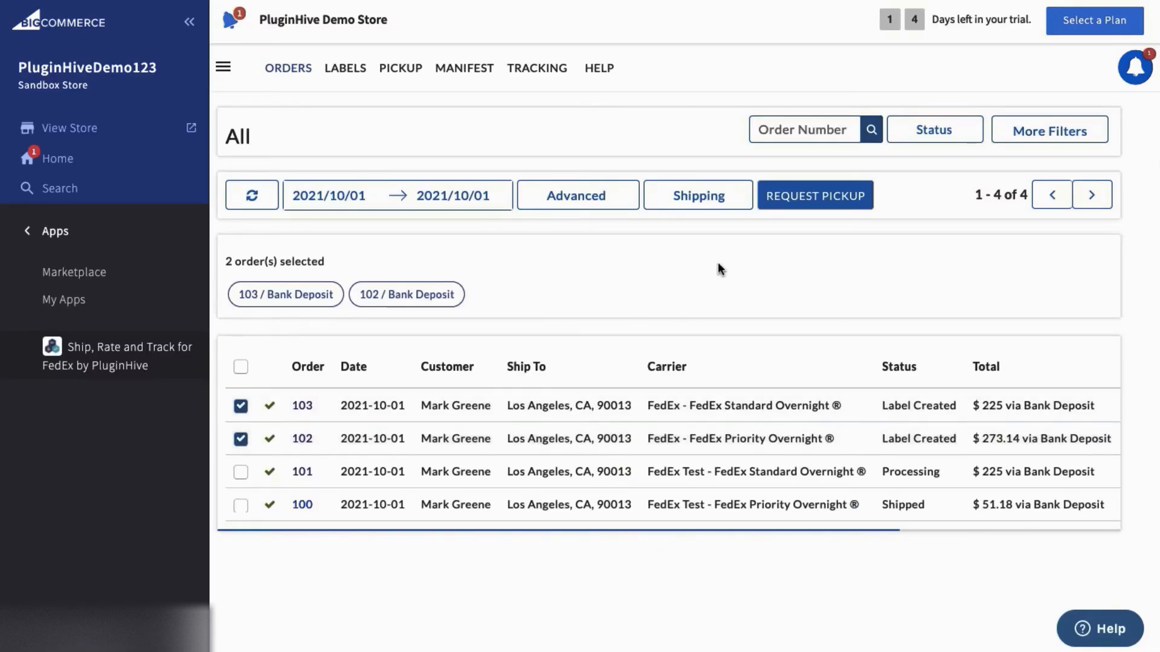
click(814, 196)
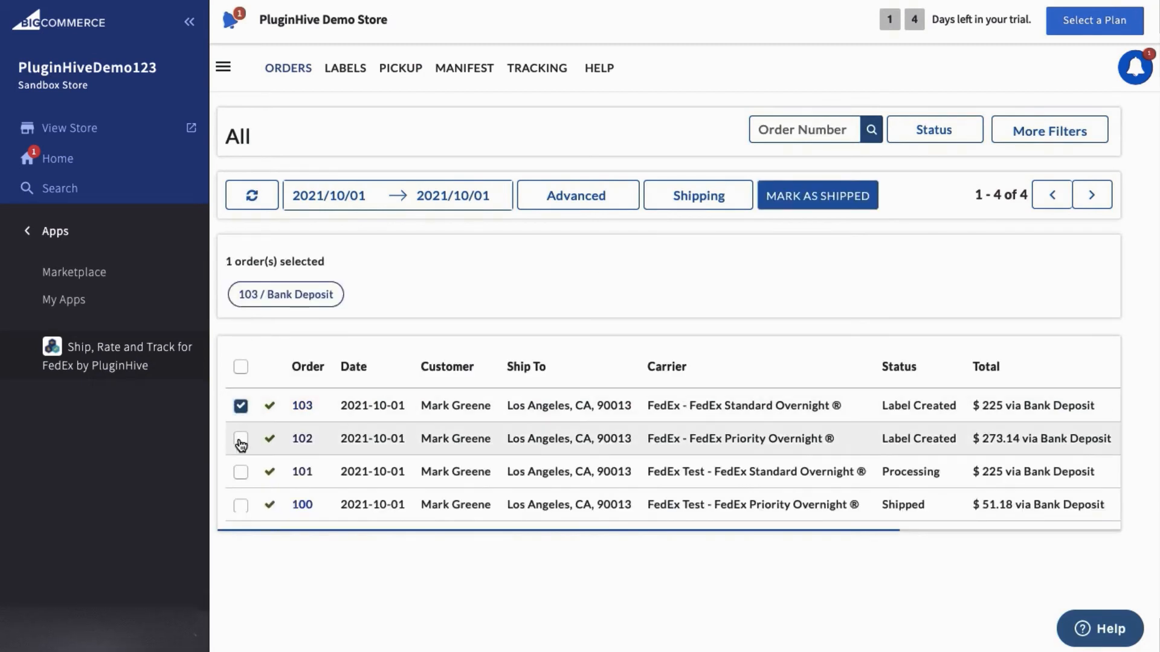
click(240, 438)
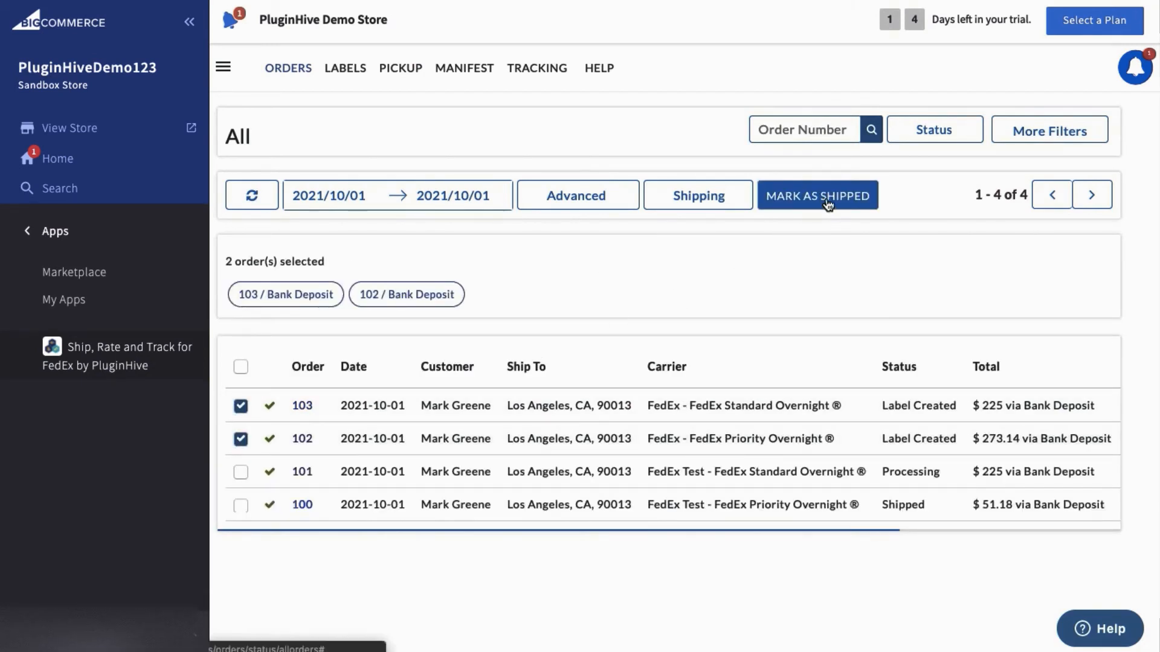
click(817, 195)
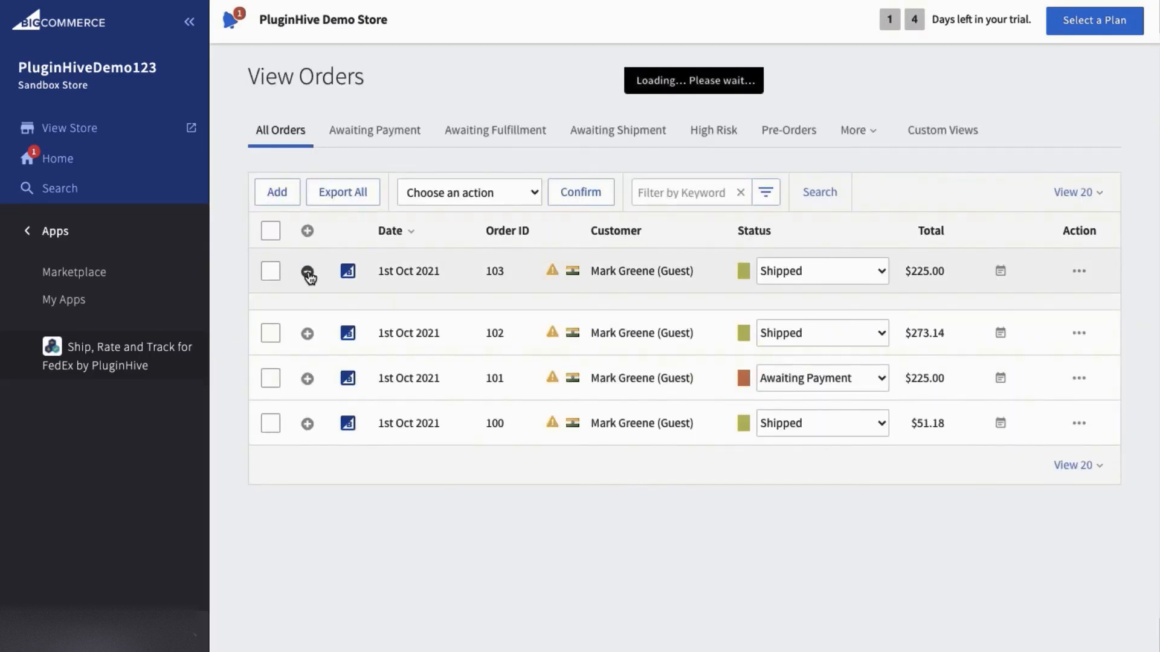
click(307, 271)
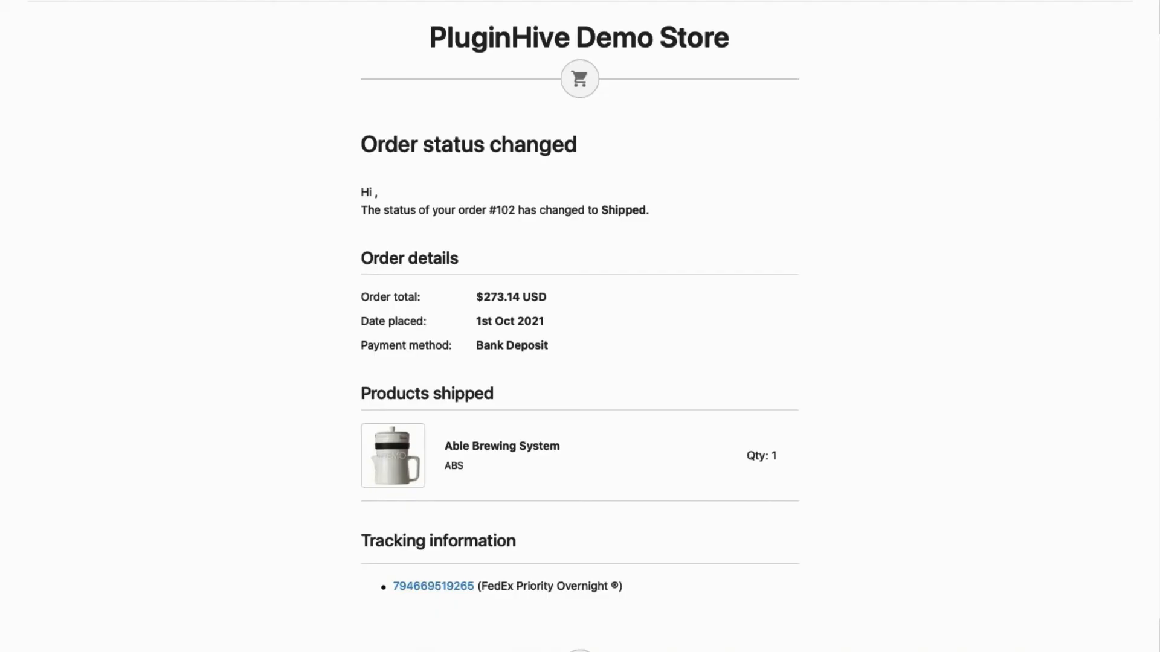
- Scroll through order 102's shipped notification email with its FedEx tracking
scroll(down, 3)
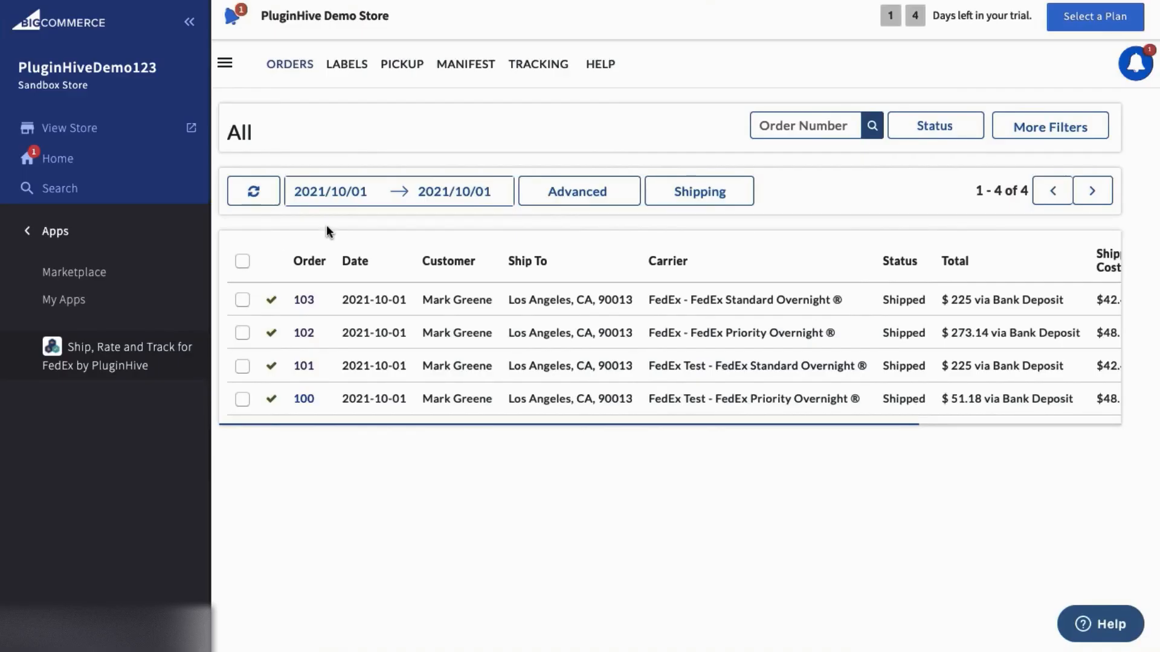
click(538, 63)
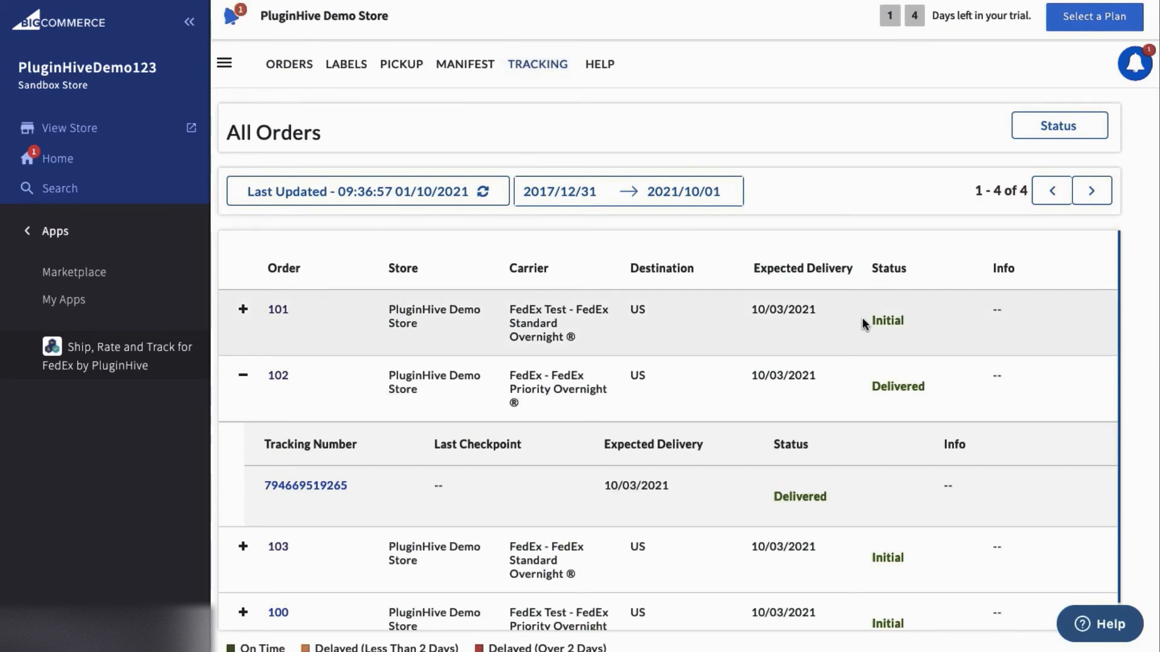
mouse_move(899, 386)
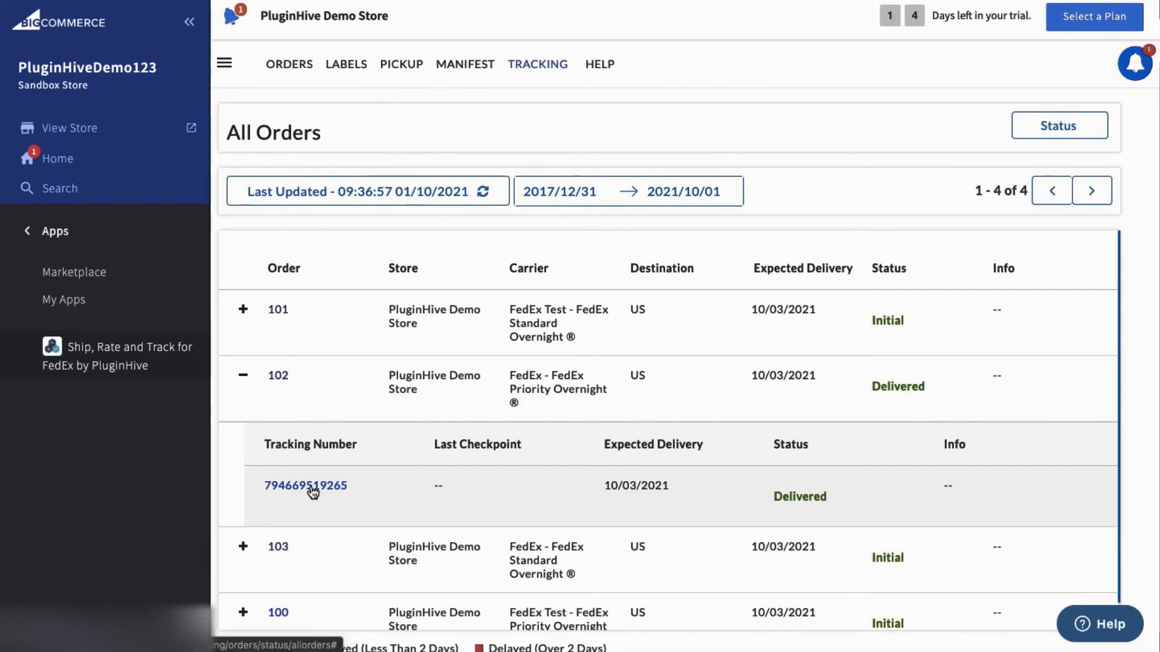
click(304, 485)
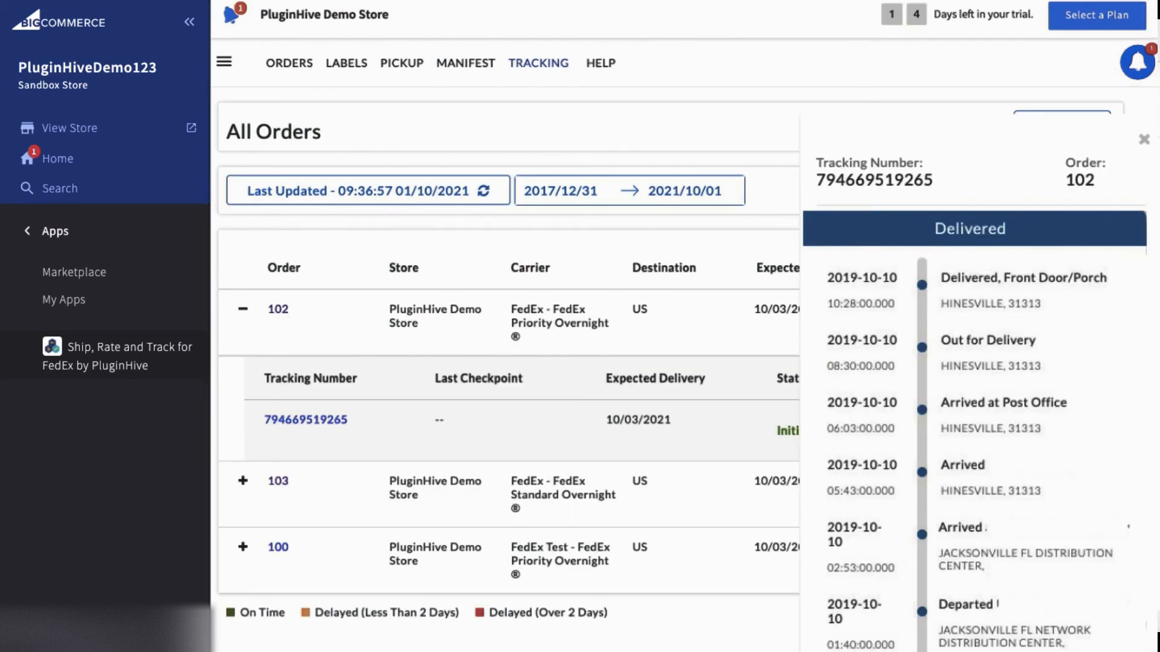